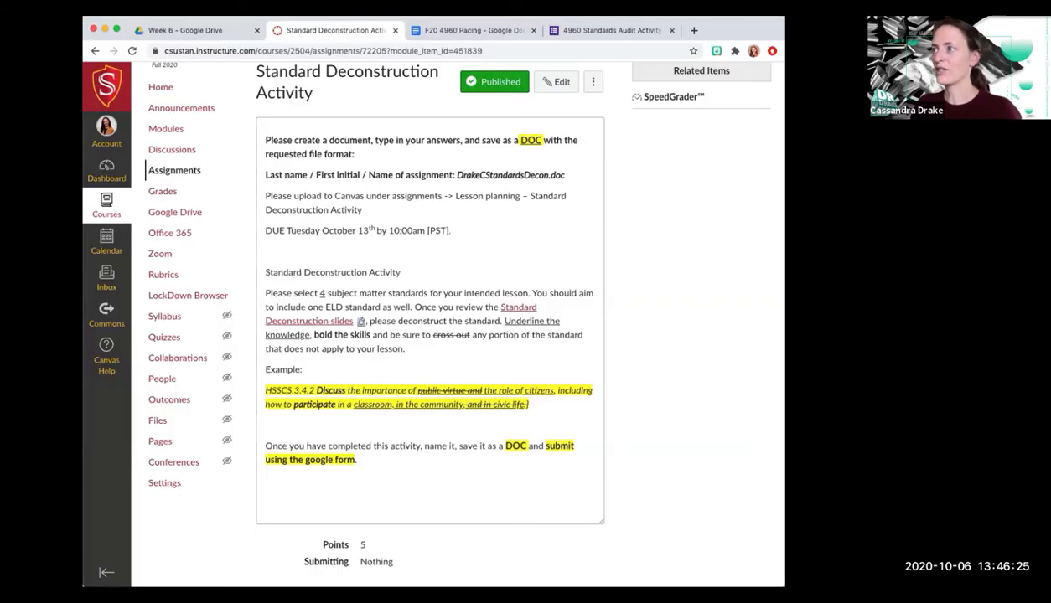
mouse_move(597, 317)
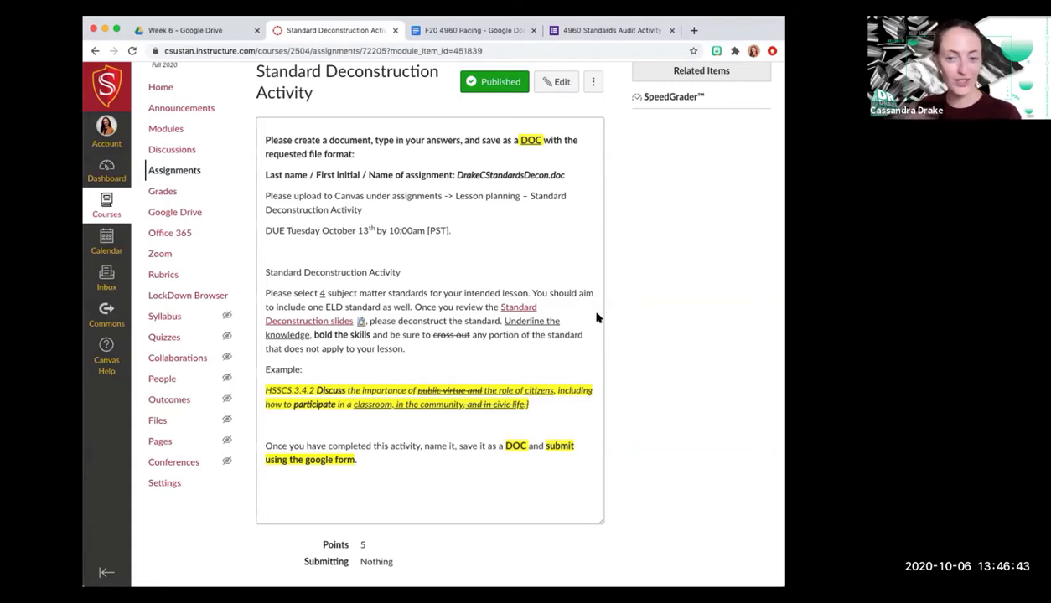
mouse_move(429, 309)
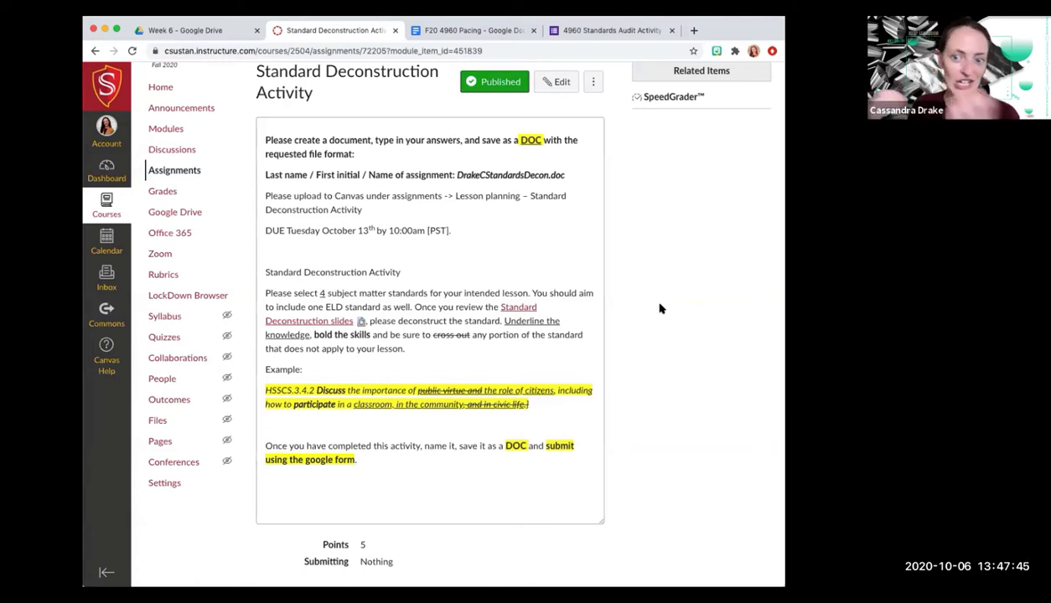
mouse_move(657, 305)
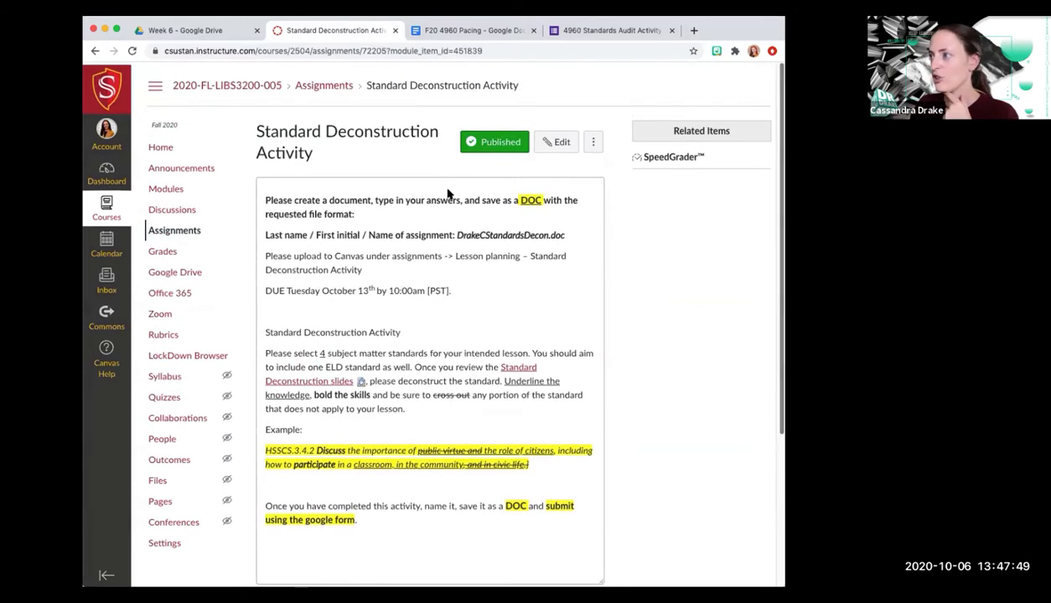
Step: Scroll down to the Points and Due table showing 5 points, due Oct 13 at 4pm for everyone
scroll("down", 3)
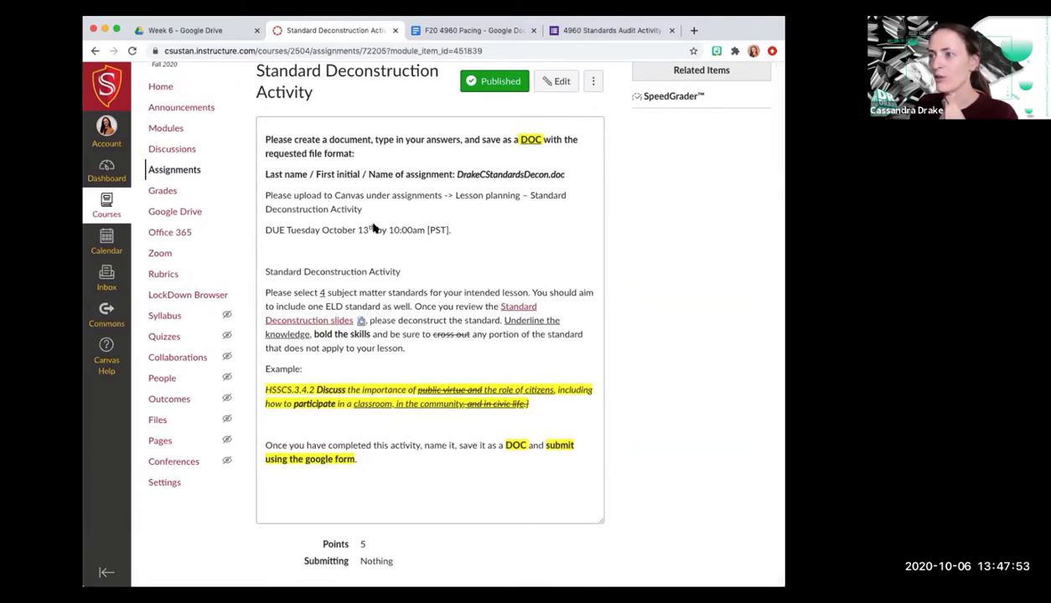
mouse_move(363, 235)
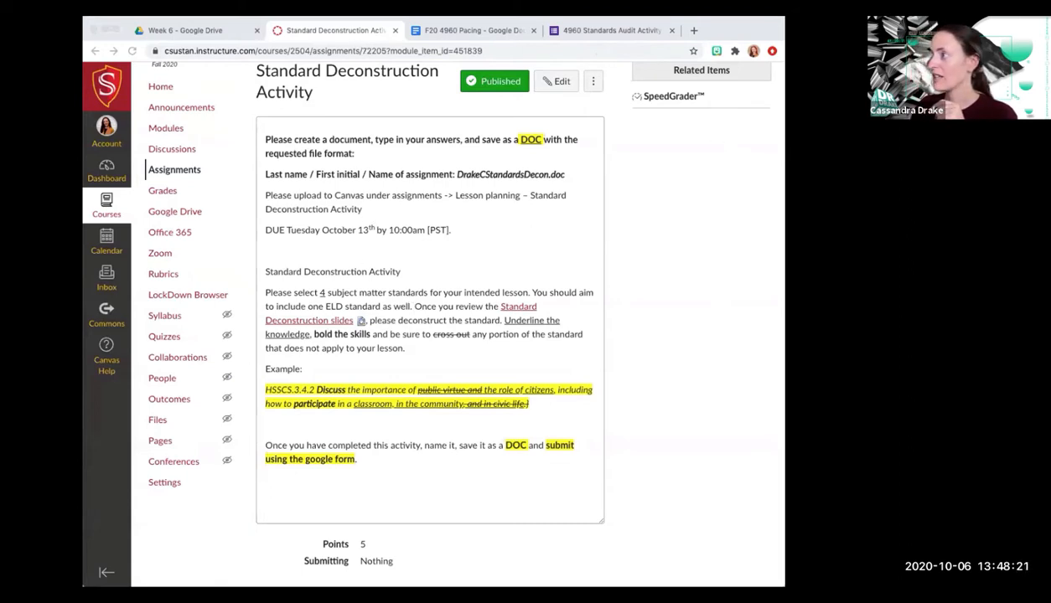
mouse_move(493, 285)
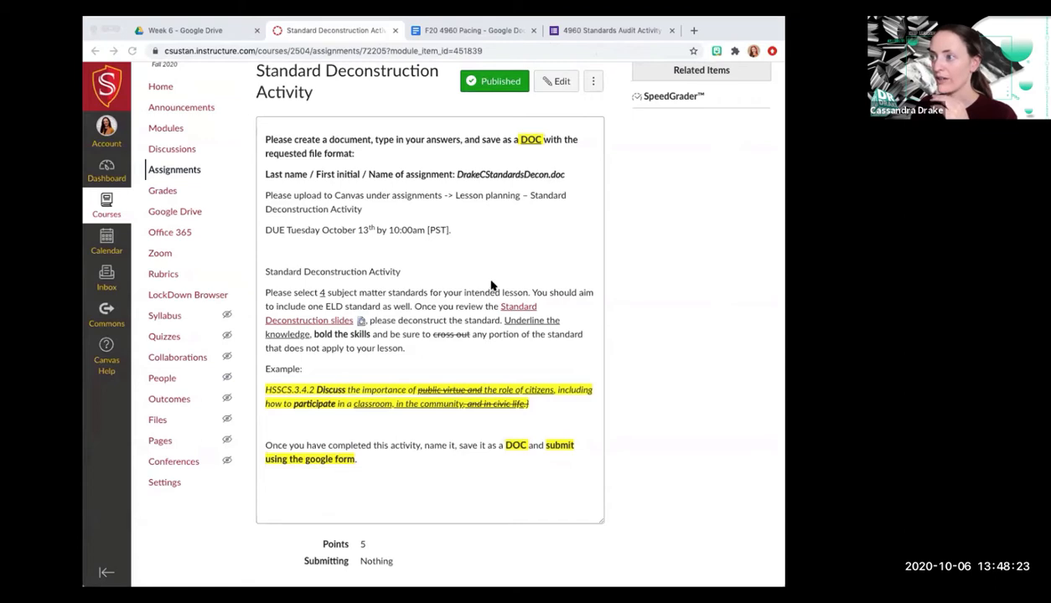
mouse_move(355, 221)
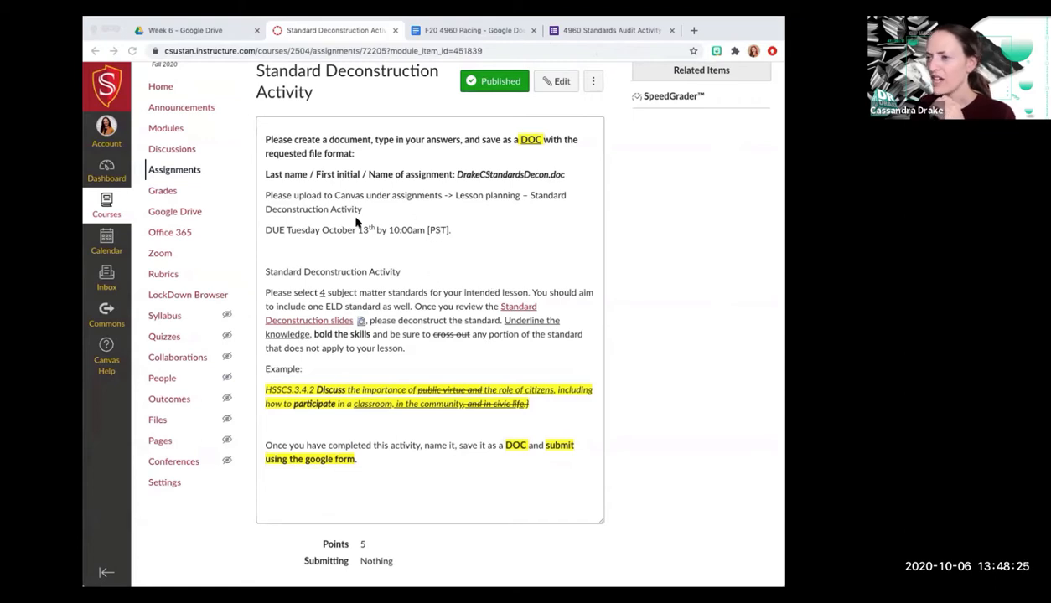
scroll("down", 3)
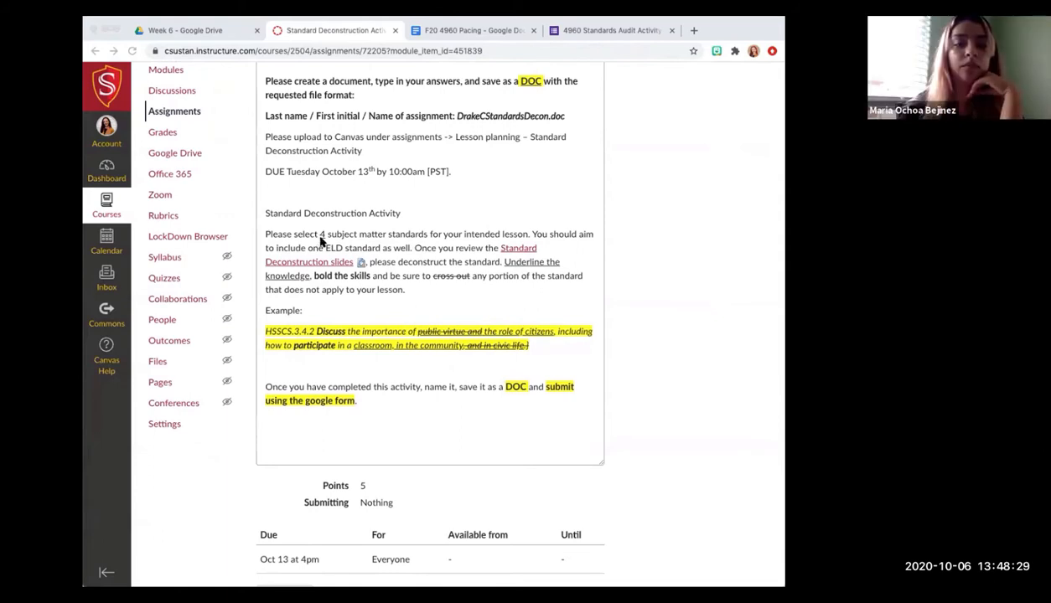
mouse_move(419, 260)
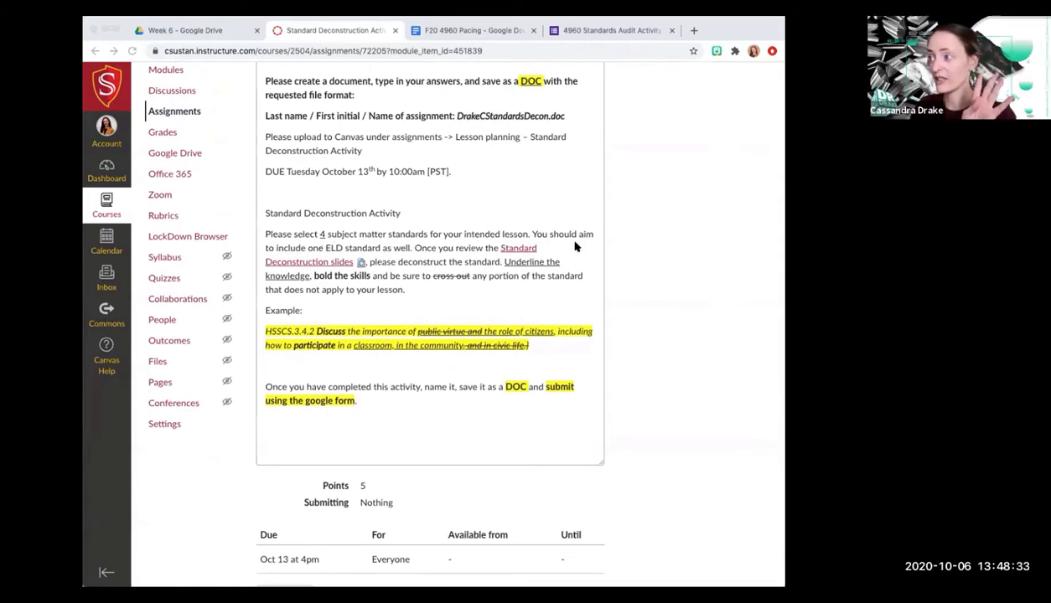
mouse_move(597, 230)
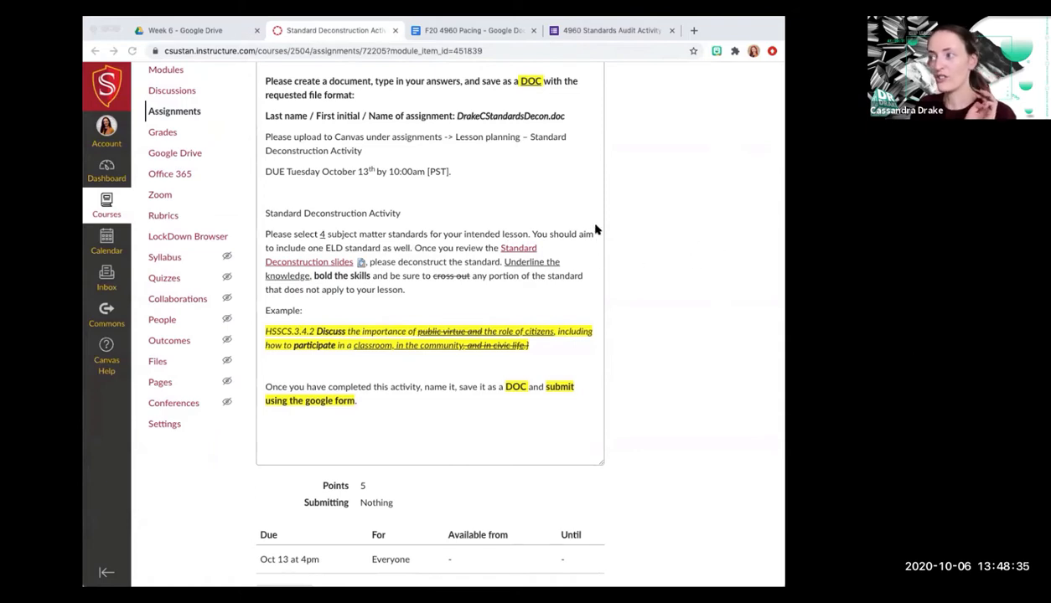
mouse_move(311, 245)
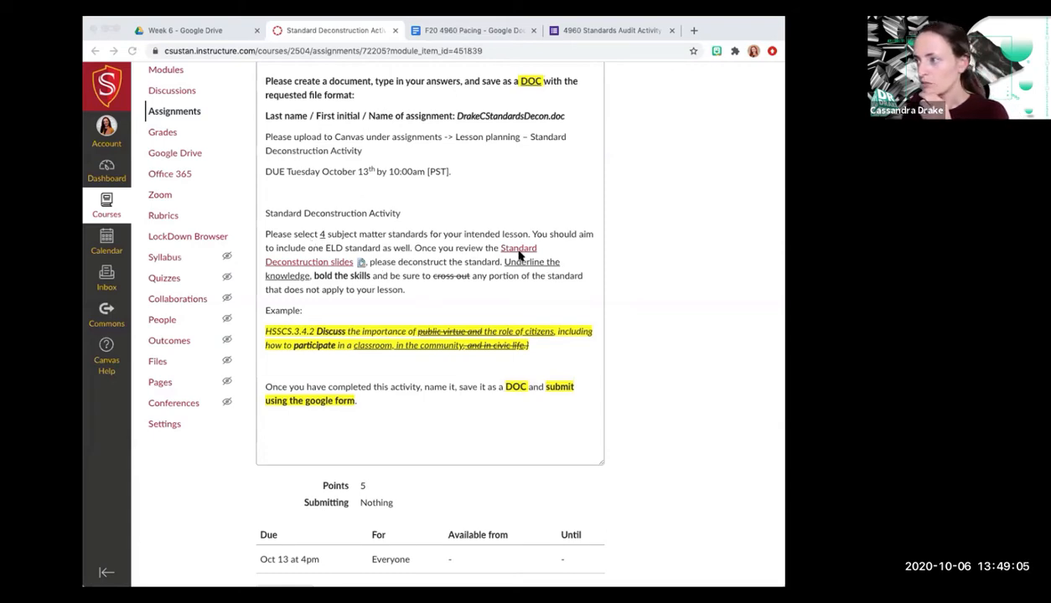
mouse_move(479, 313)
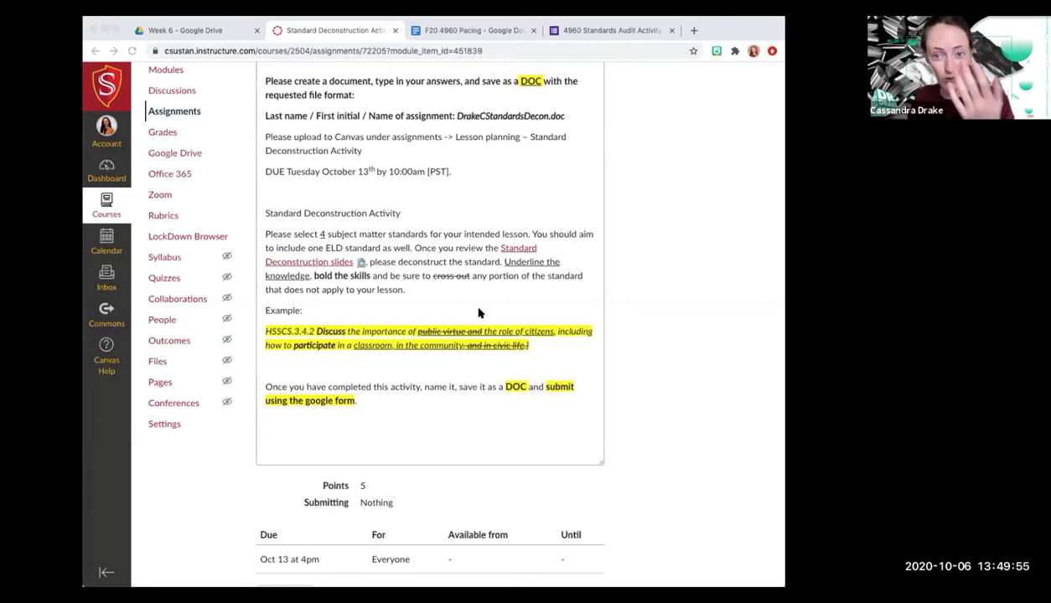
mouse_move(435, 318)
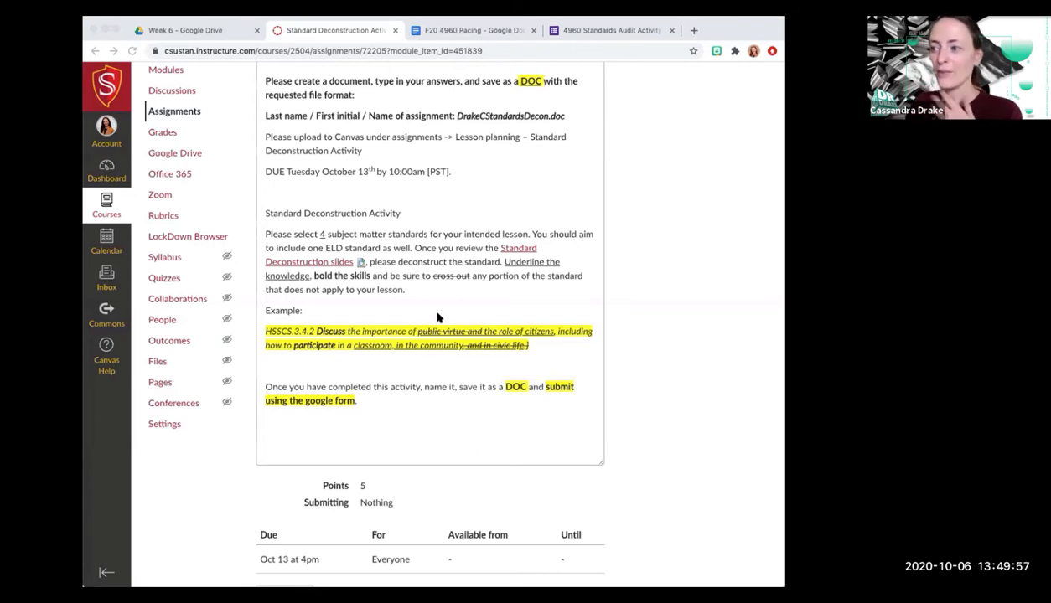
mouse_move(425, 300)
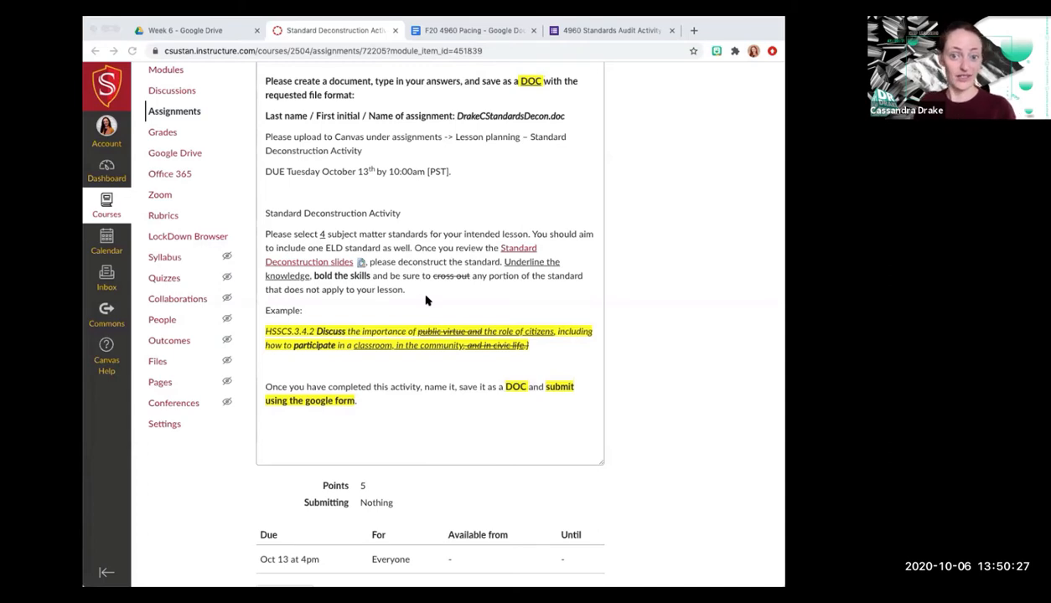
mouse_move(356, 346)
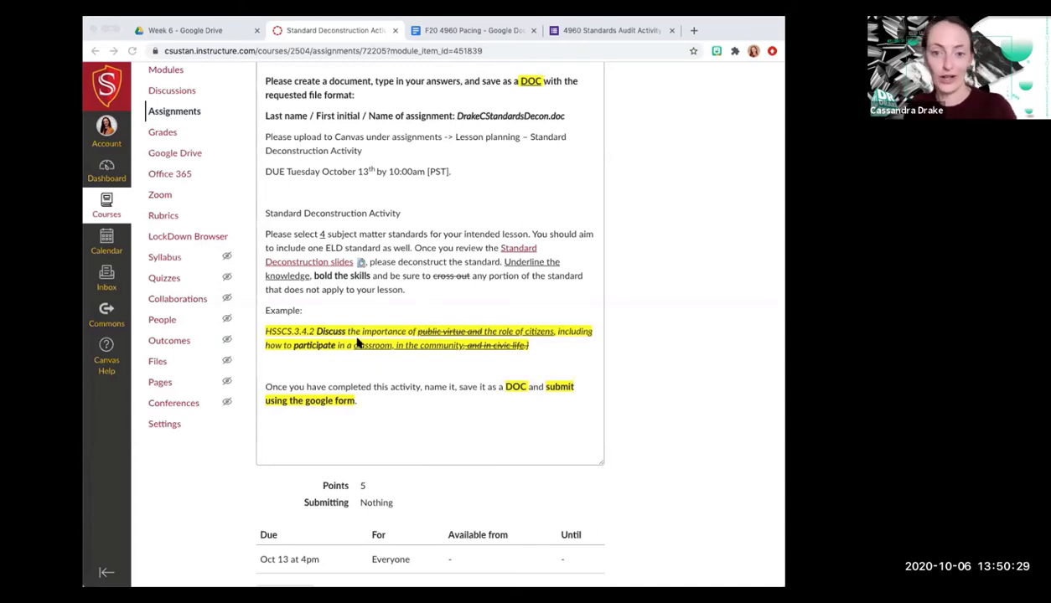
mouse_move(429, 238)
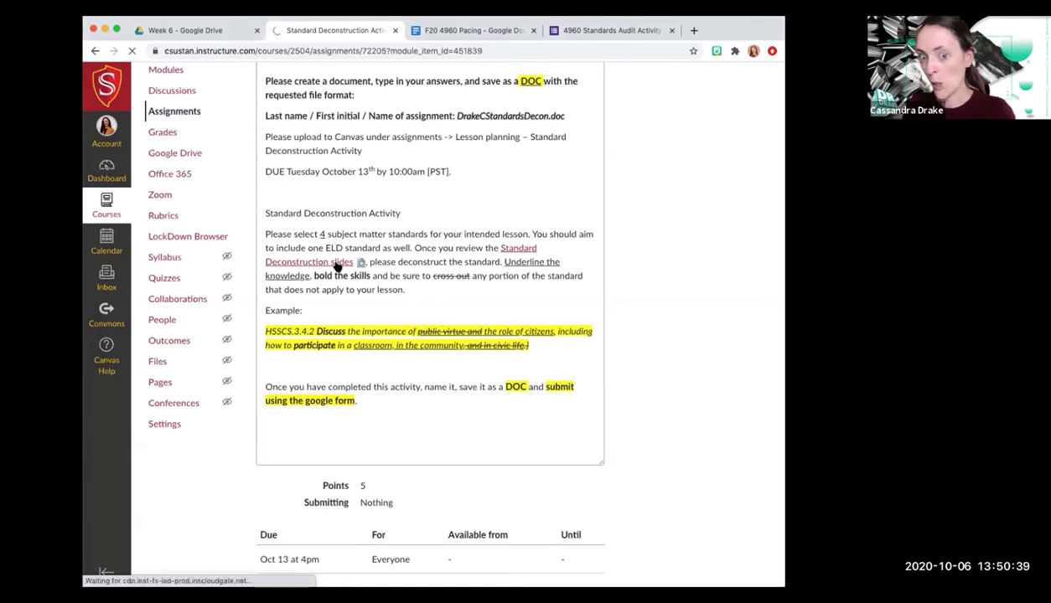
Step: Download the Standard Deconstruction slides .pptx and launch it from the browser's download bar
left_click(308, 262)
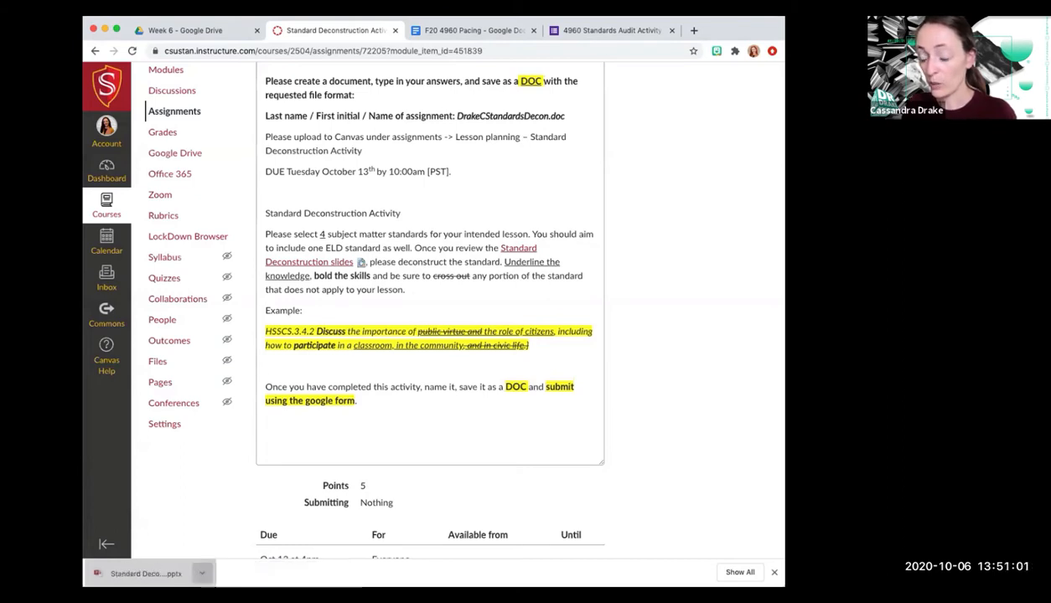
left_click(147, 573)
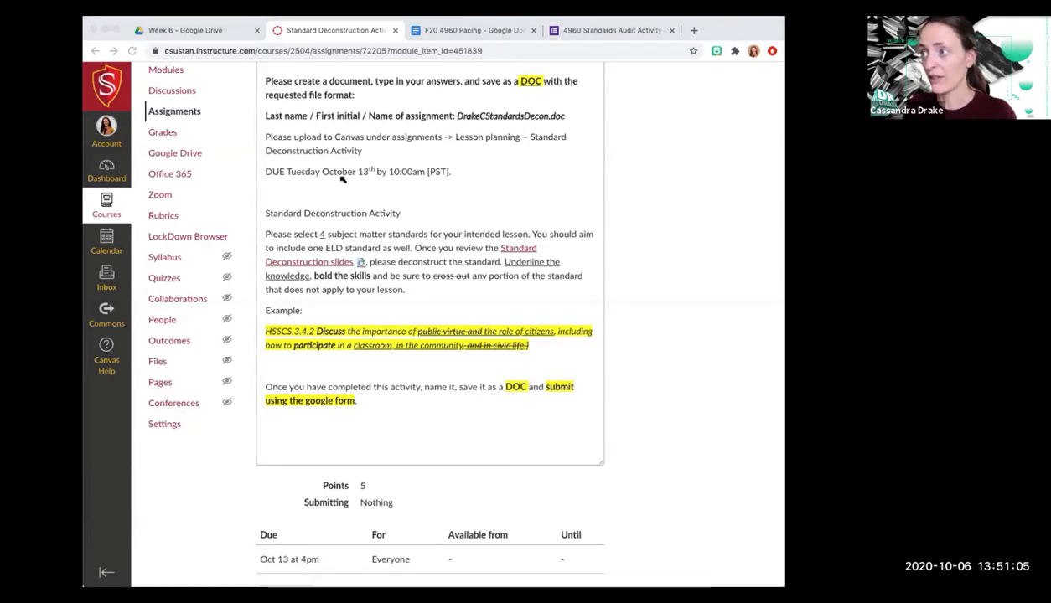
mouse_move(349, 153)
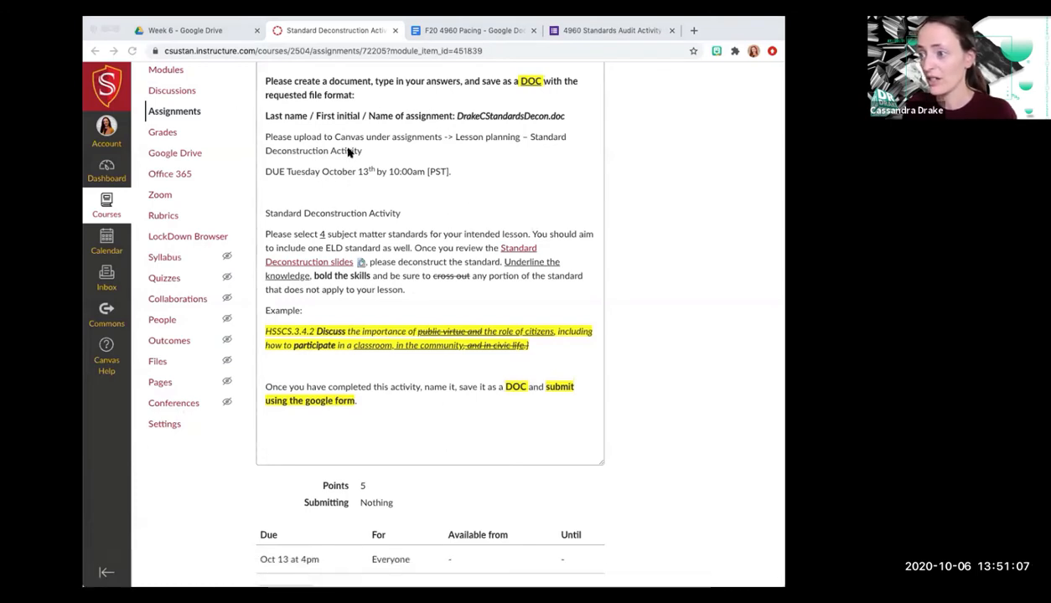
mouse_move(339, 111)
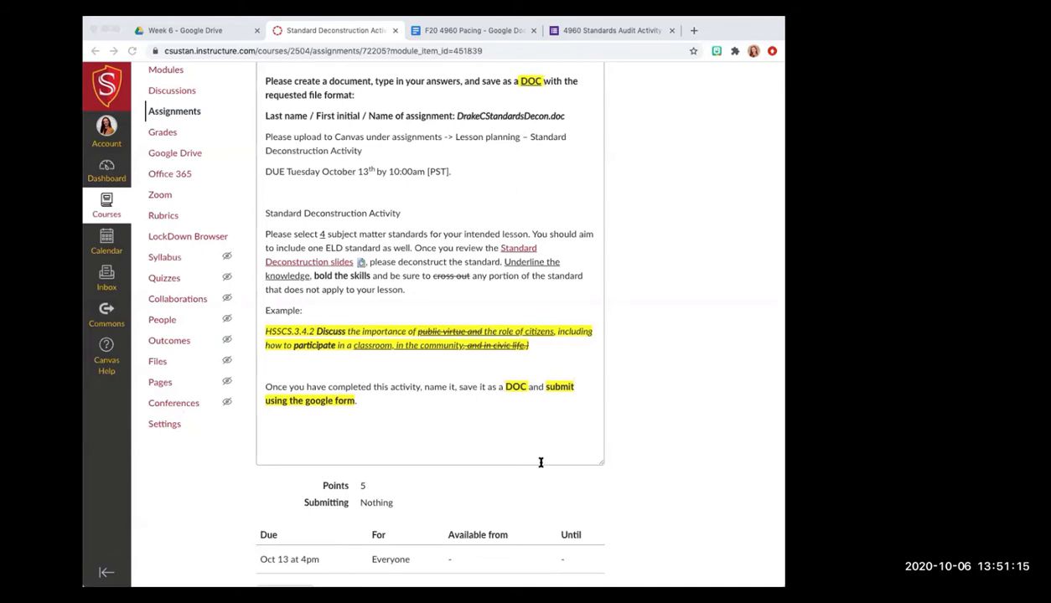
mouse_move(653, 482)
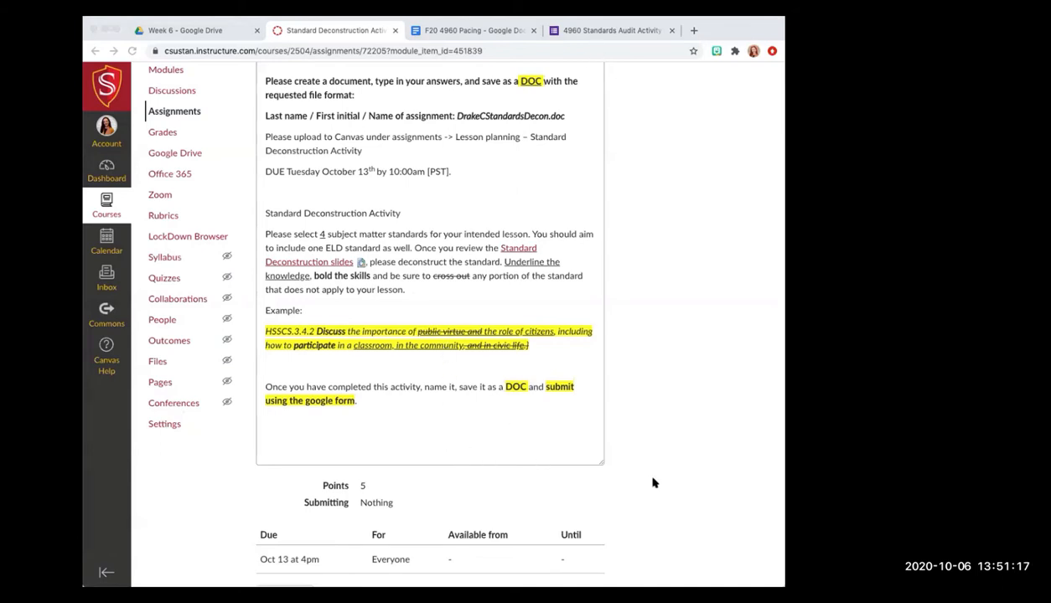
mouse_move(758, 480)
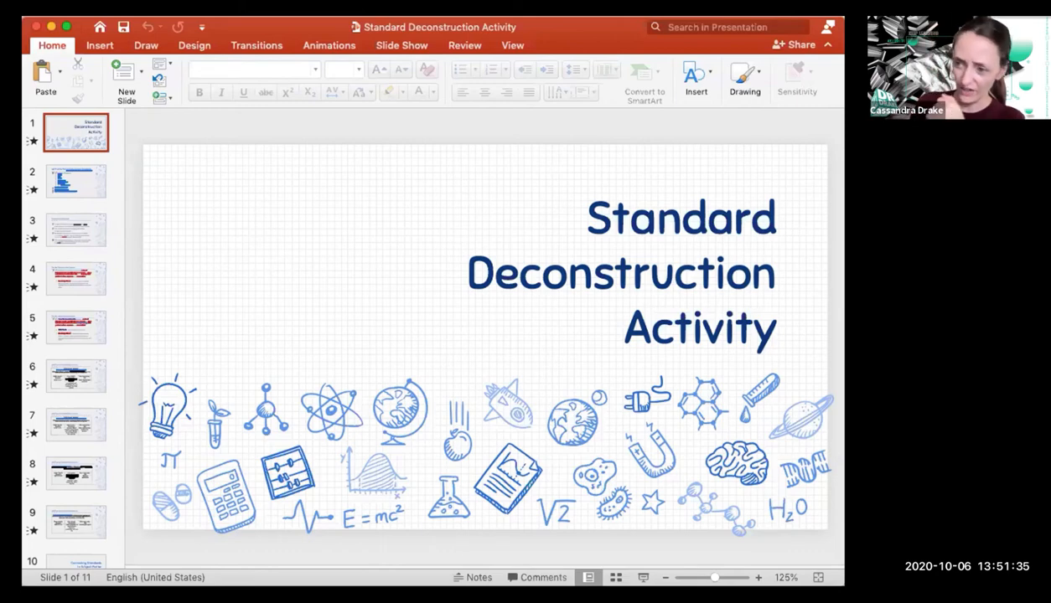
mouse_move(285, 27)
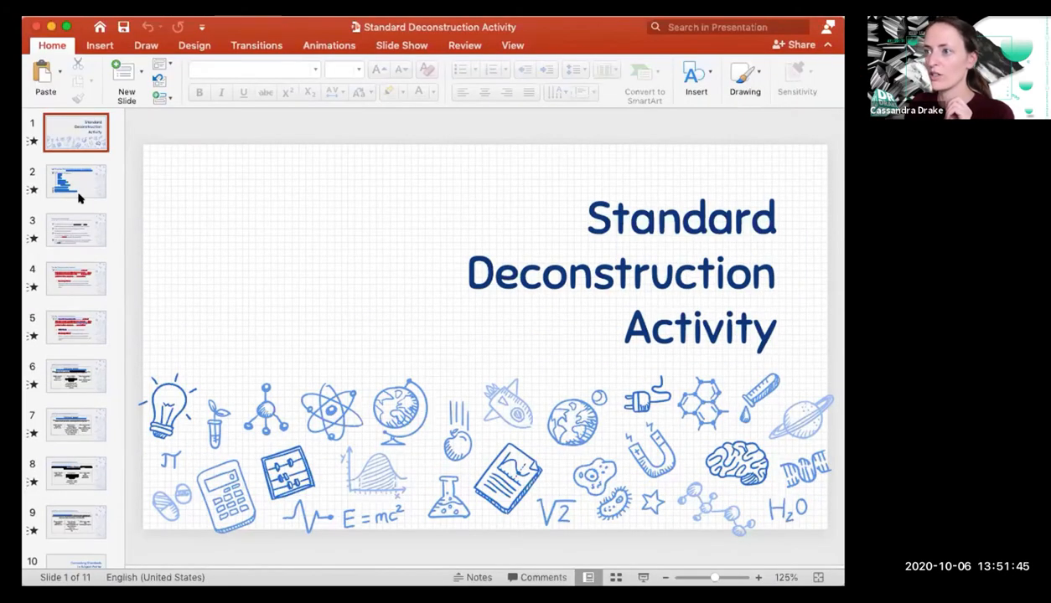
Step: On slide 2, show the context options for the Reading standards hyperlink, then move on to slide 3
left_click(77, 181)
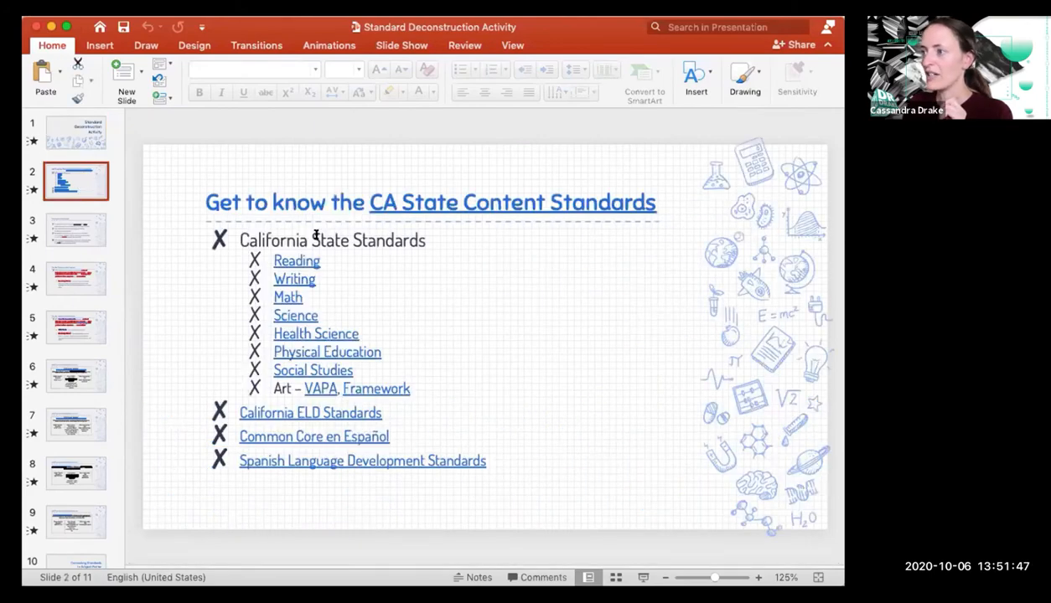
left_click(352, 240)
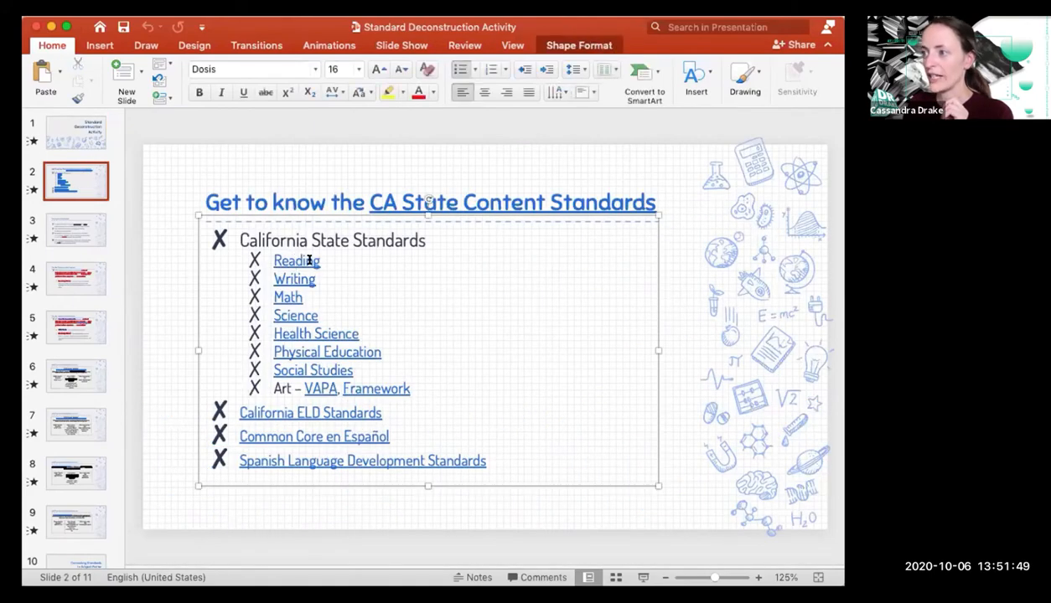
right_click(295, 262)
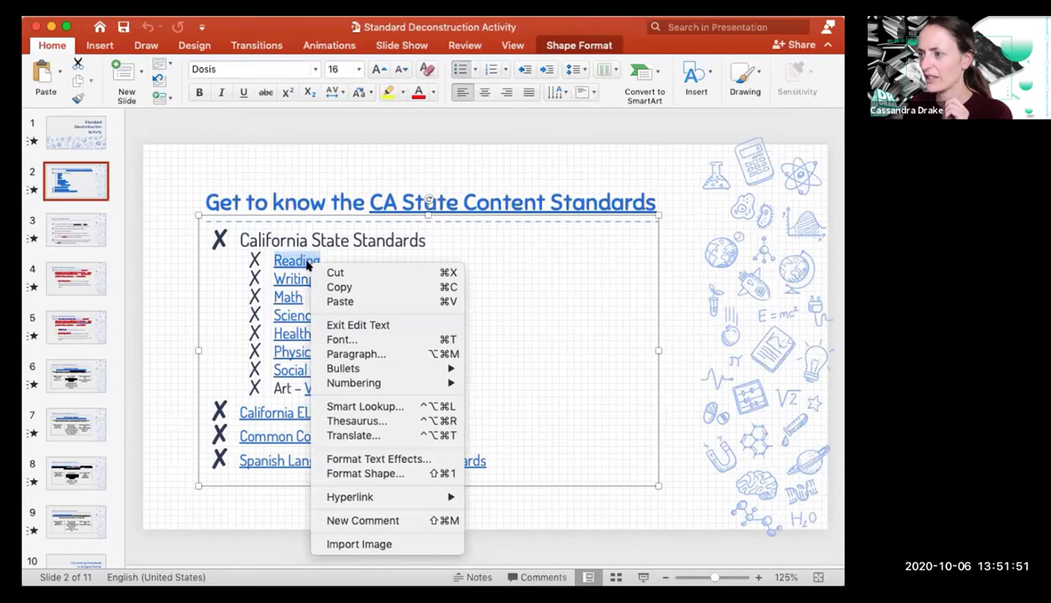
mouse_move(349, 496)
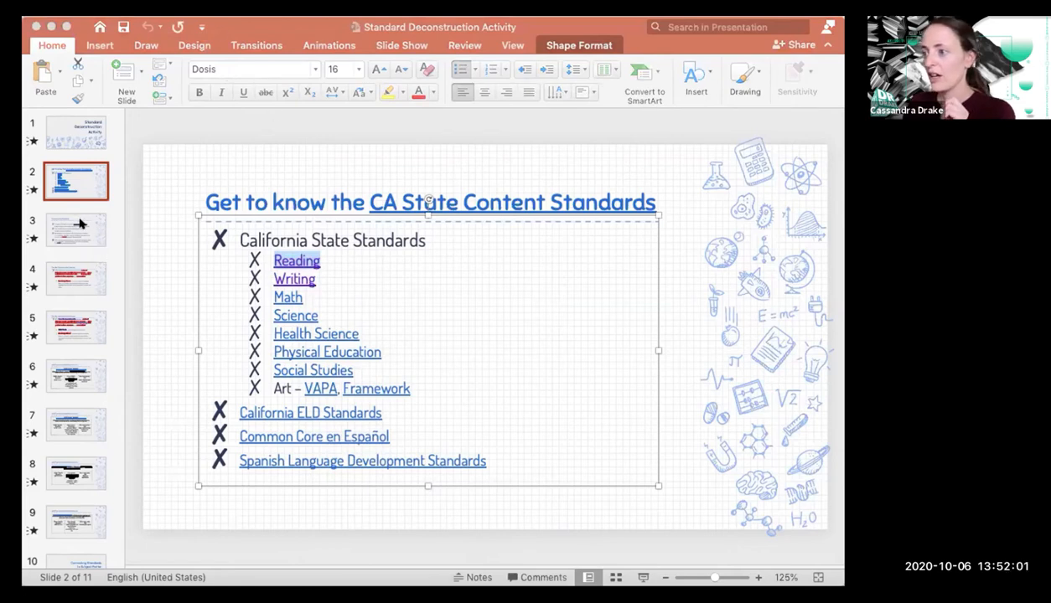
mouse_move(317, 415)
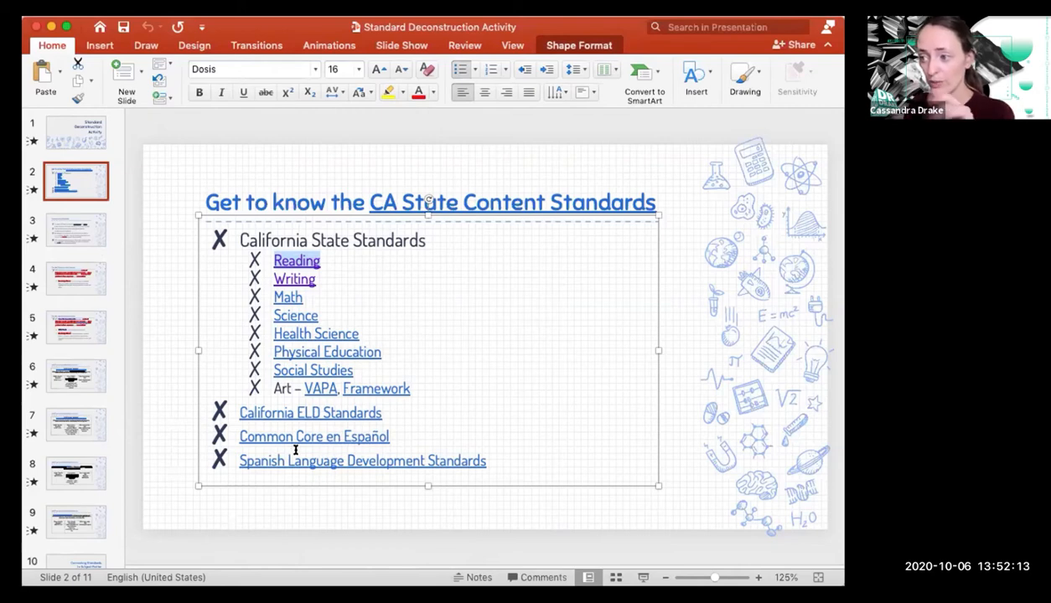
left_click(75, 229)
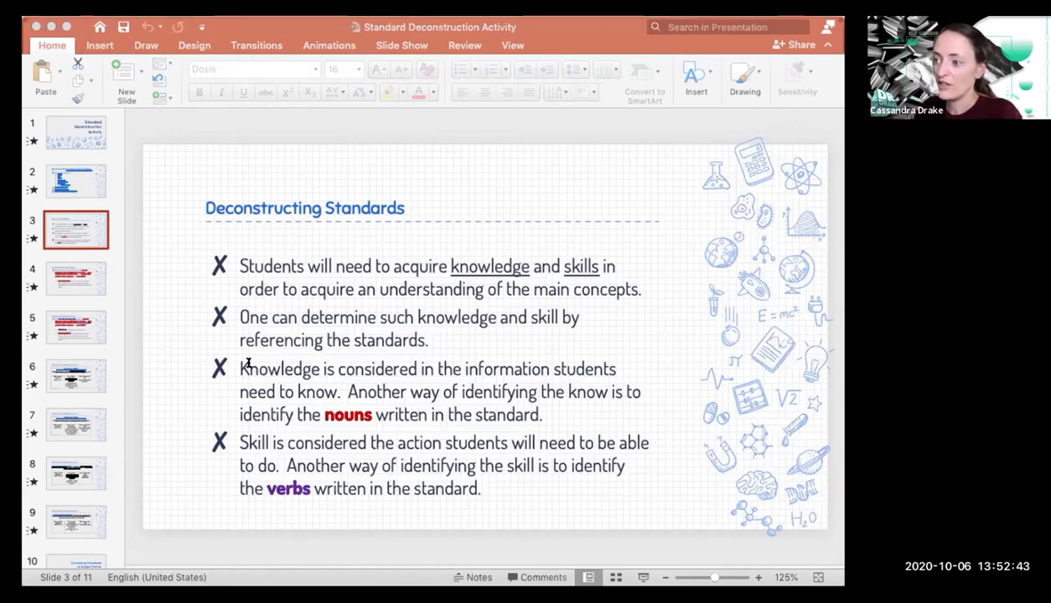
Step: Highlight the 'Knowledge is considered' phrase and the skills-through-verbs sentence, then go to slide 4
left_click_drag(240, 369, 419, 369)
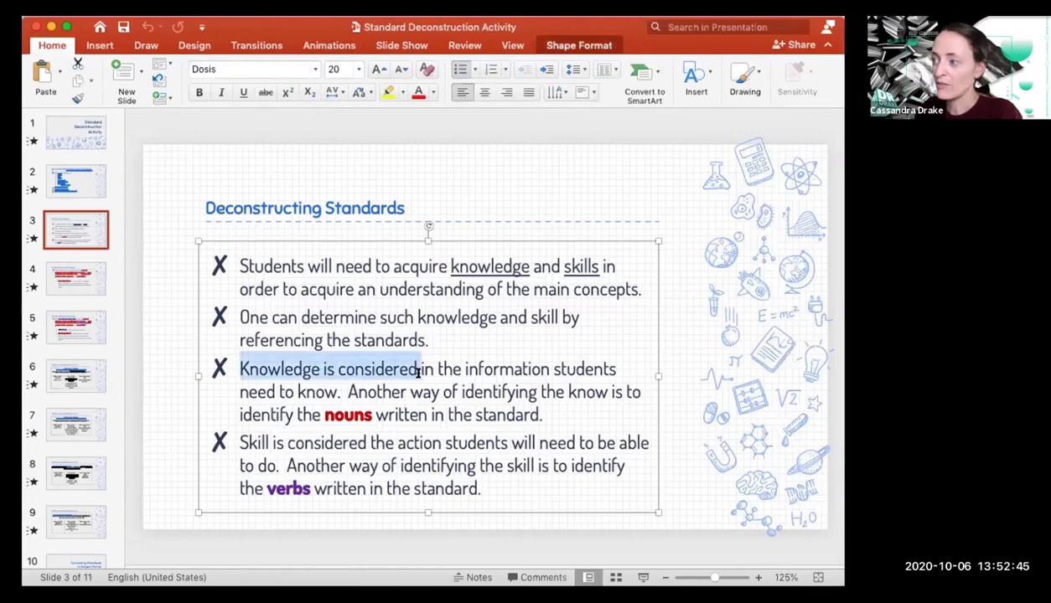
left_click_drag(416, 368, 449, 392)
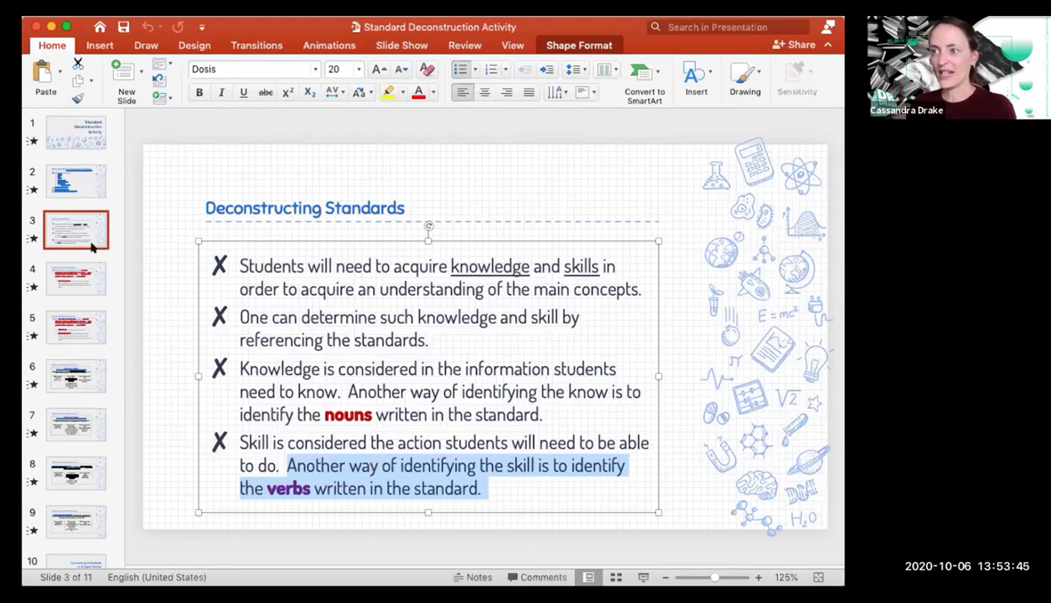
mouse_move(97, 296)
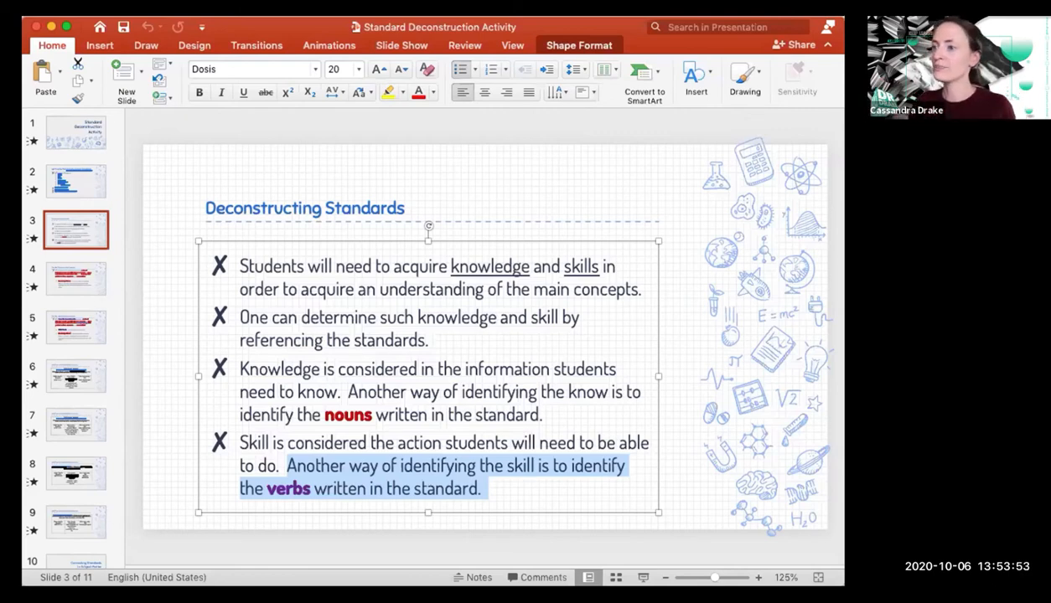
left_click(76, 278)
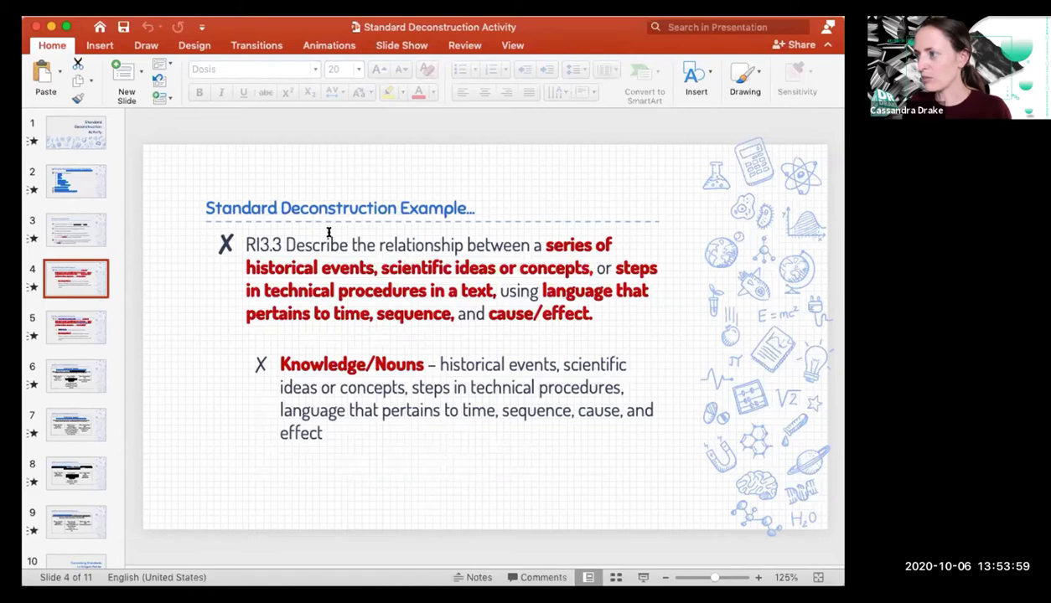
Step: Prefix the RI3.3 code with 'ELA.' and highlight the phrase 'Describe the relationship'
left_click(286, 244)
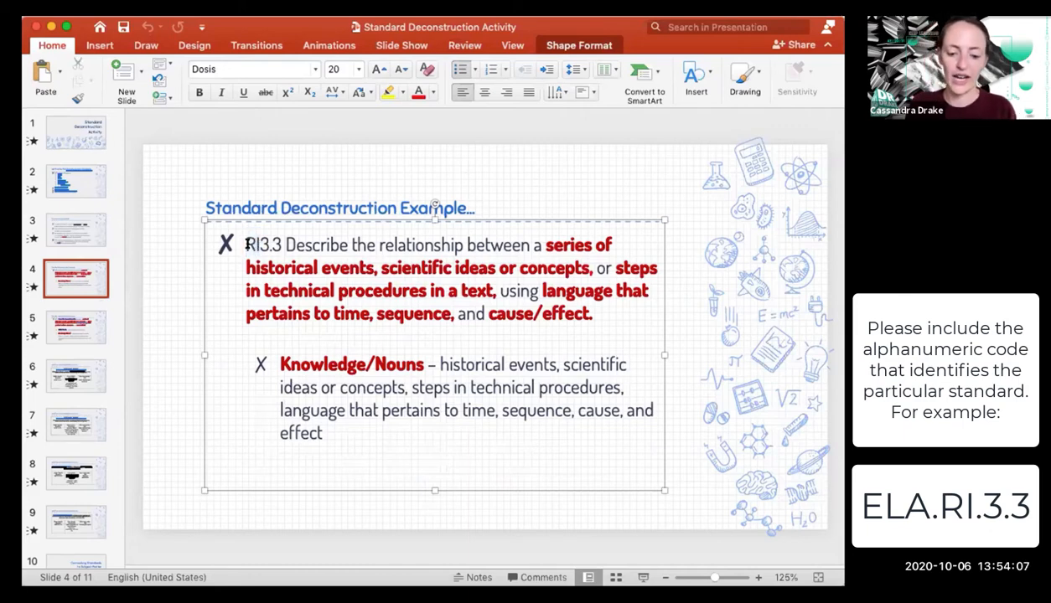
type("ELA.")
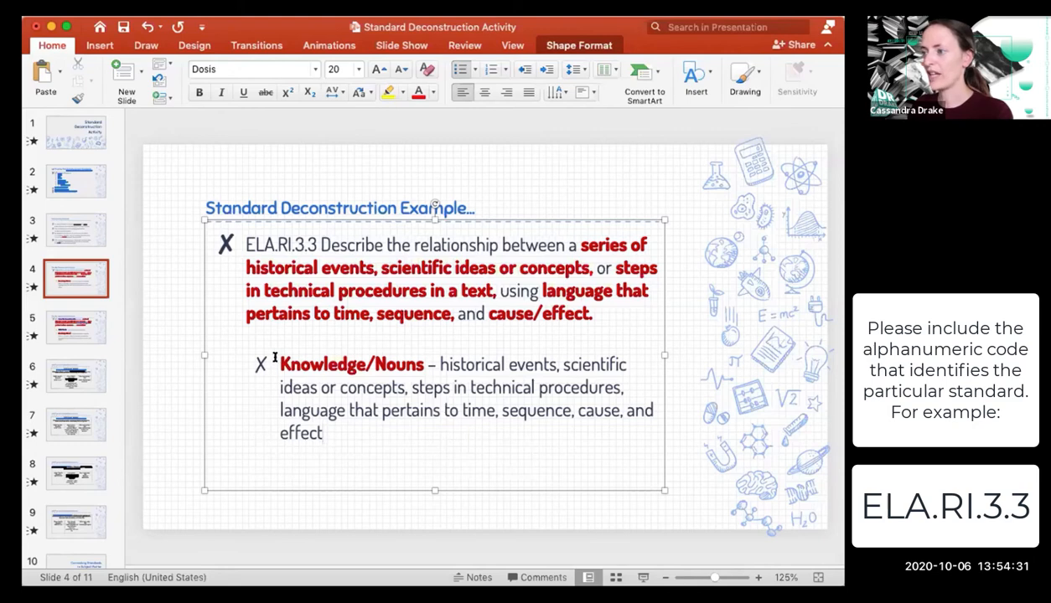
double_click(352, 364)
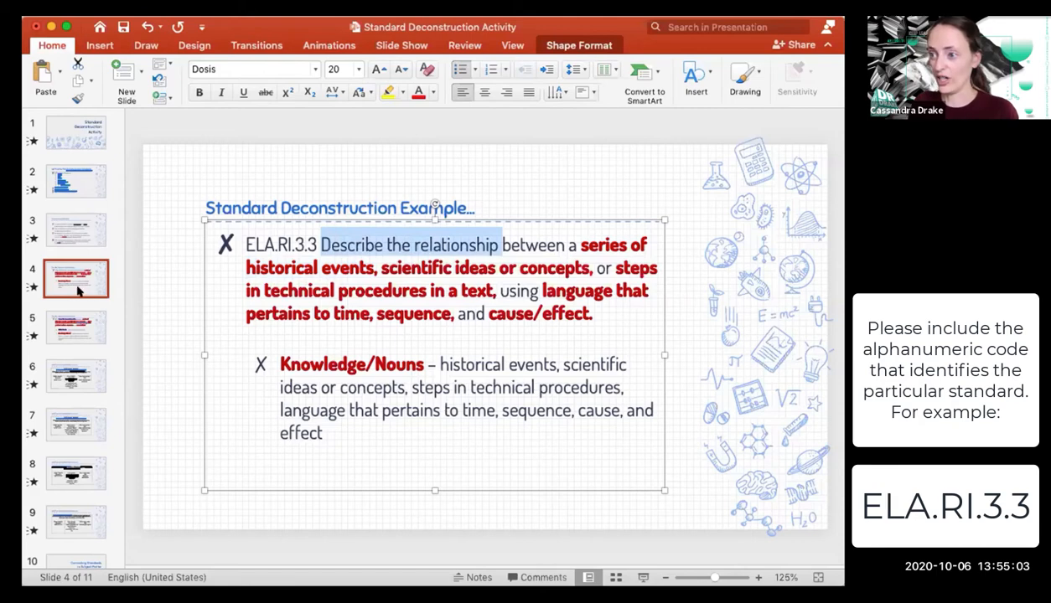
Step: Go to slide 5's Skills/Verbs example and highlight the words 'using language'
left_click(75, 327)
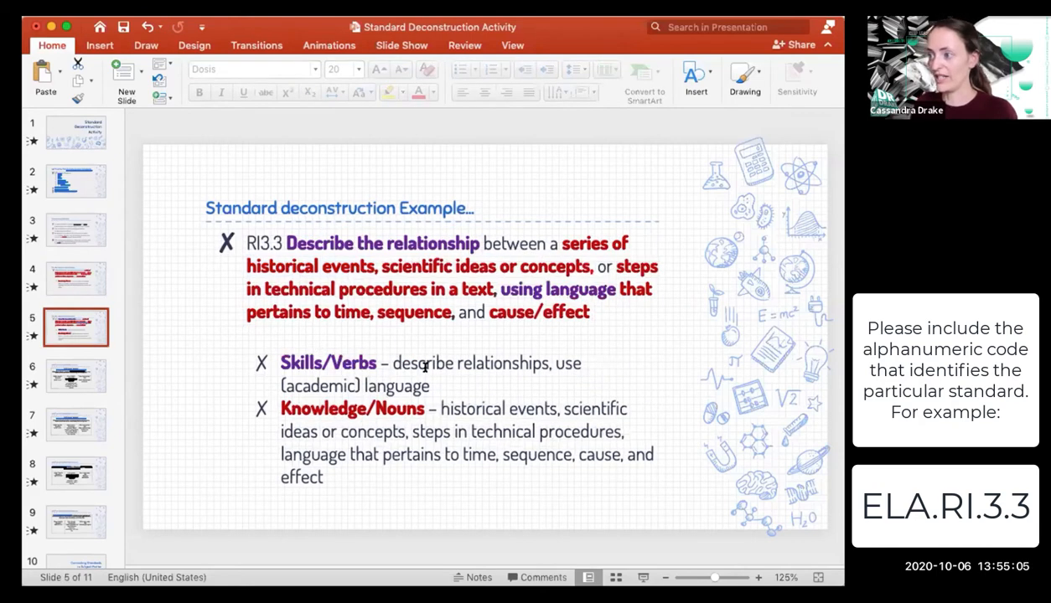
left_click_drag(392, 362, 550, 362)
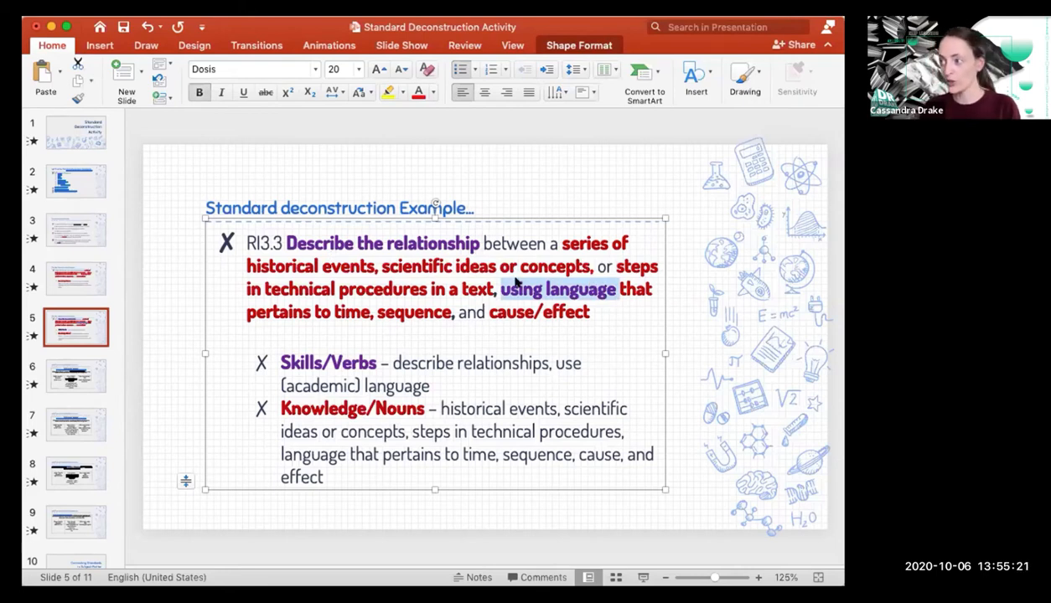
mouse_move(236, 325)
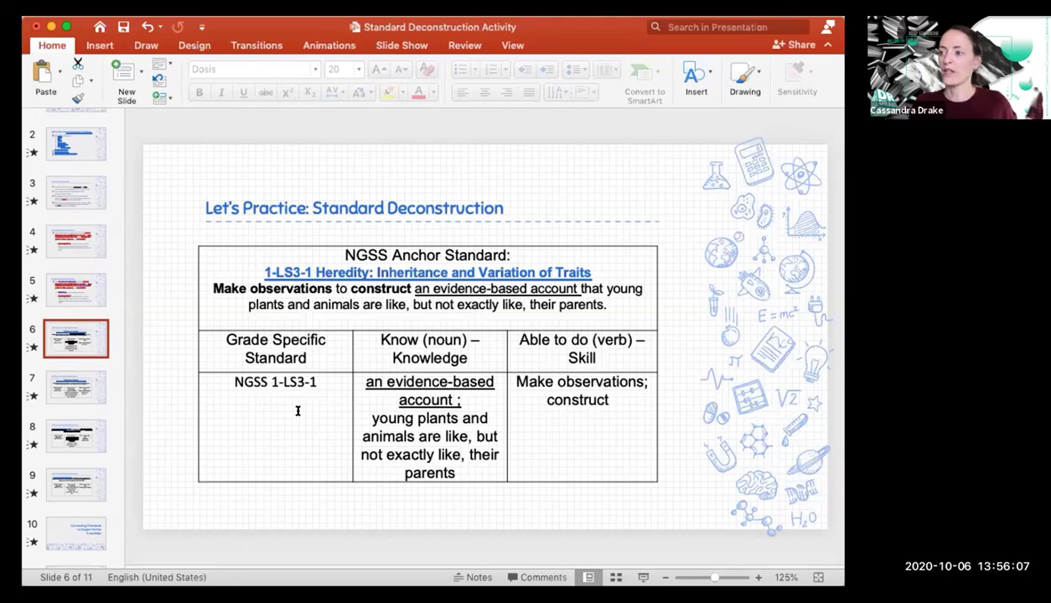
mouse_move(466, 510)
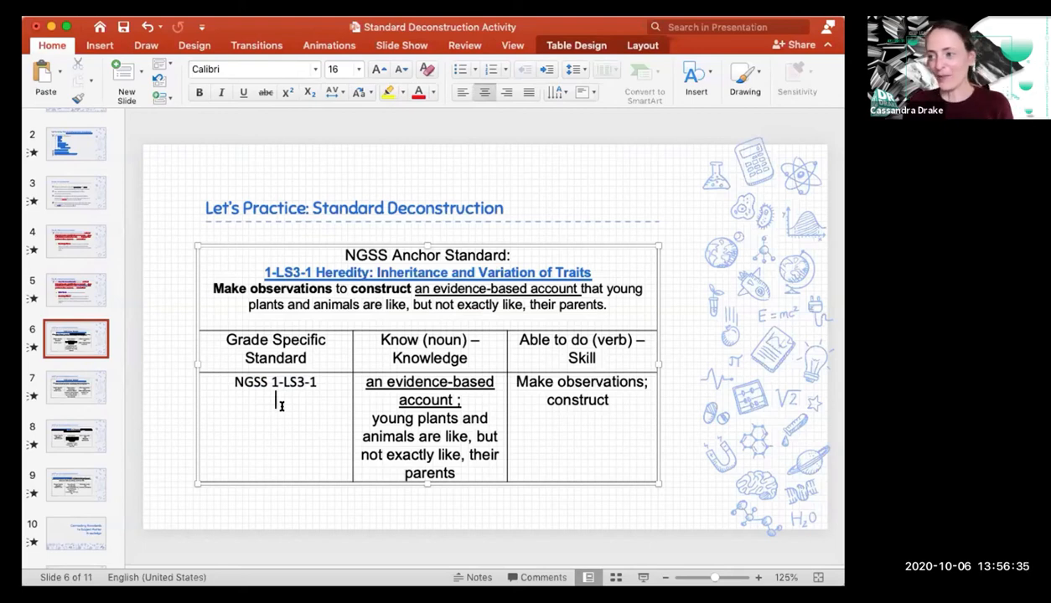
Step: Advance through slide 7 to slide 8's HSSCS.3.4.2 History-Social Science practice table
left_click(75, 385)
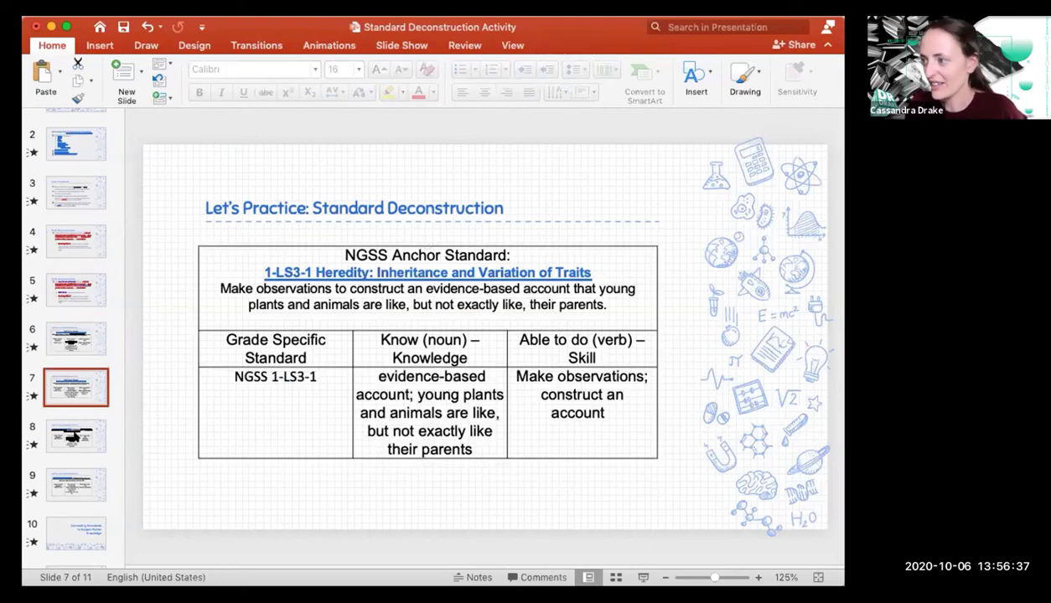
left_click(75, 484)
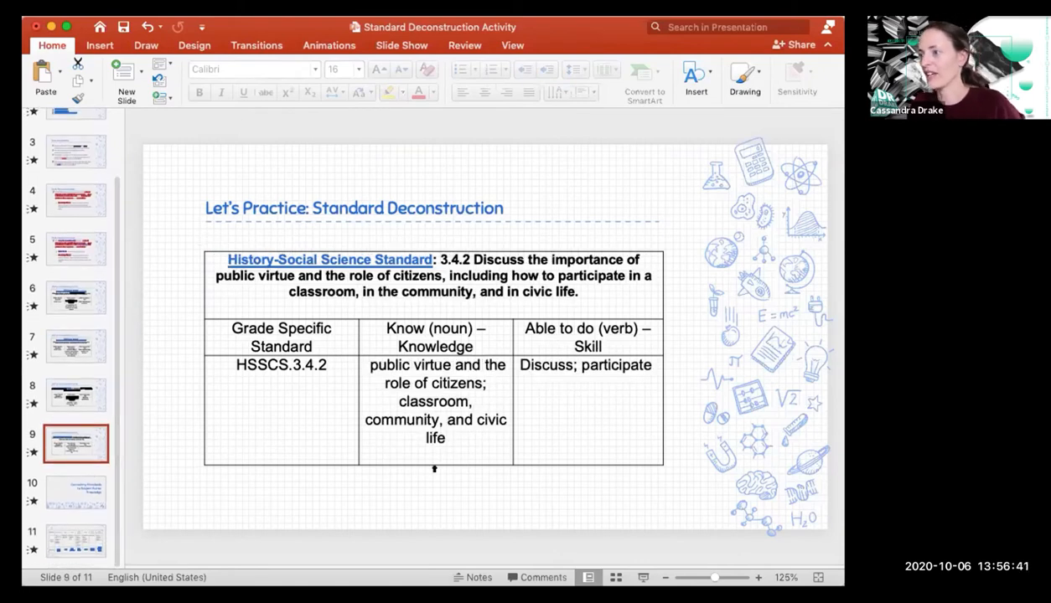
mouse_move(597, 289)
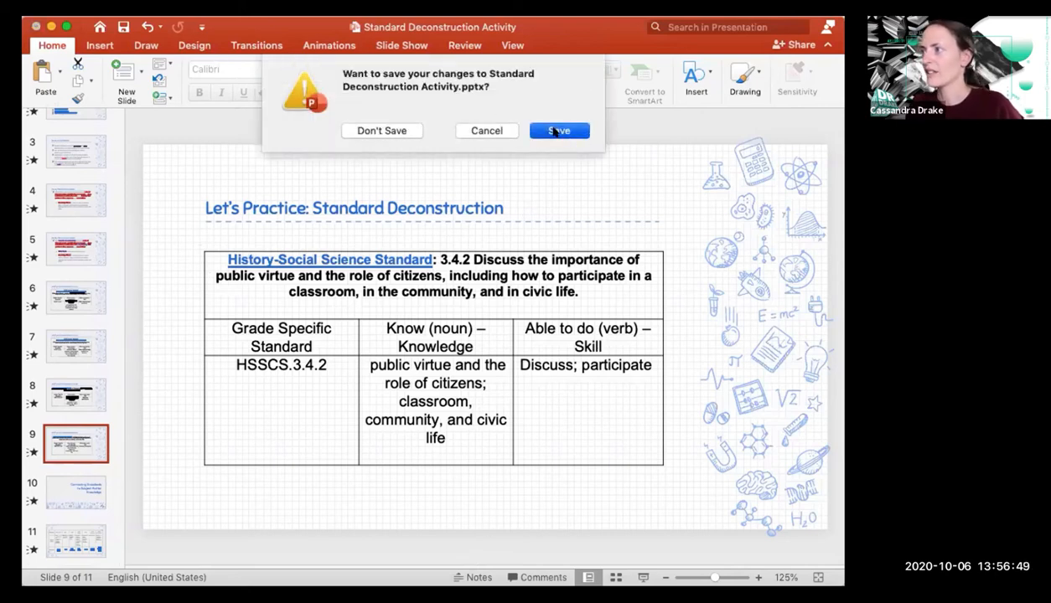
Step: Save the edited deck when prompted while closing the presentation window
left_click(558, 130)
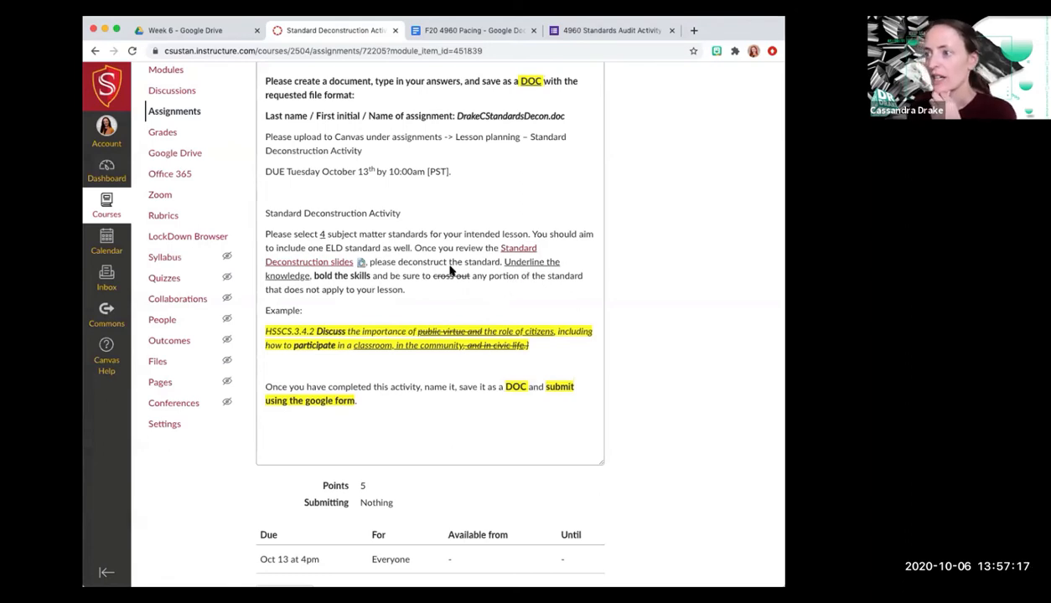
mouse_move(516, 288)
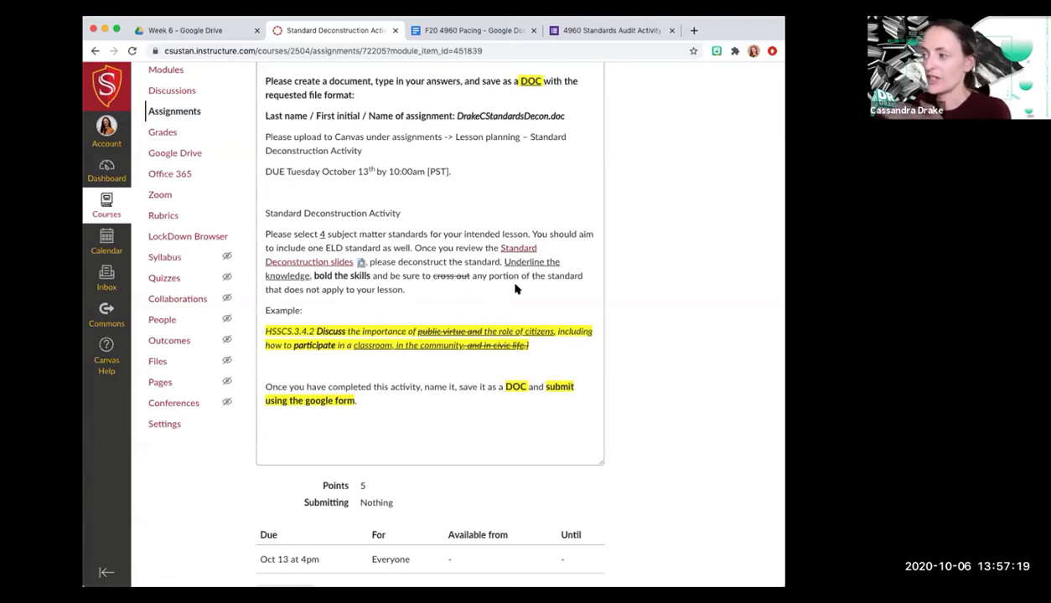
mouse_move(415, 359)
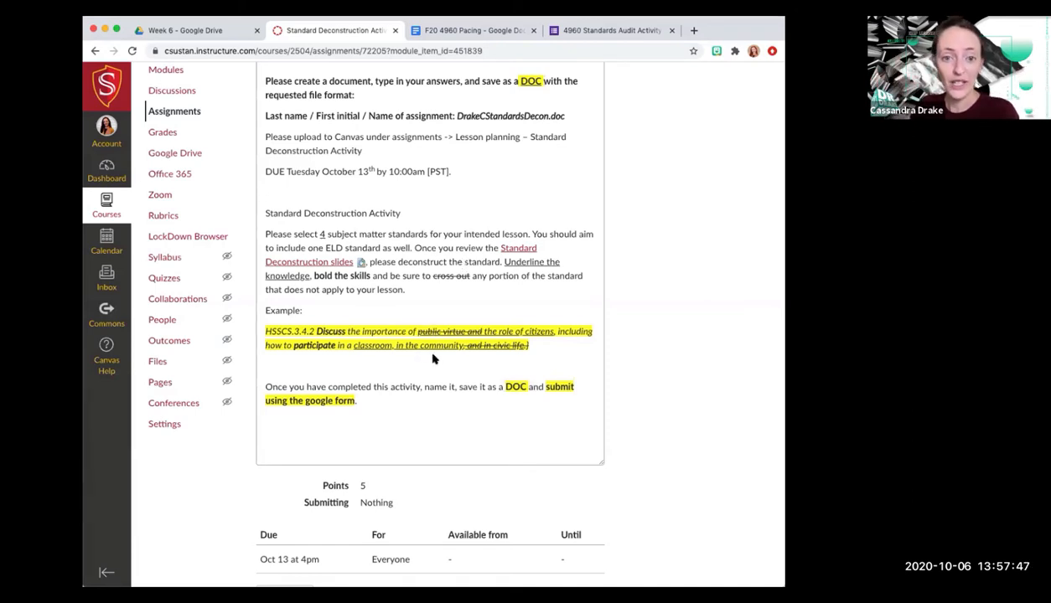
mouse_move(451, 345)
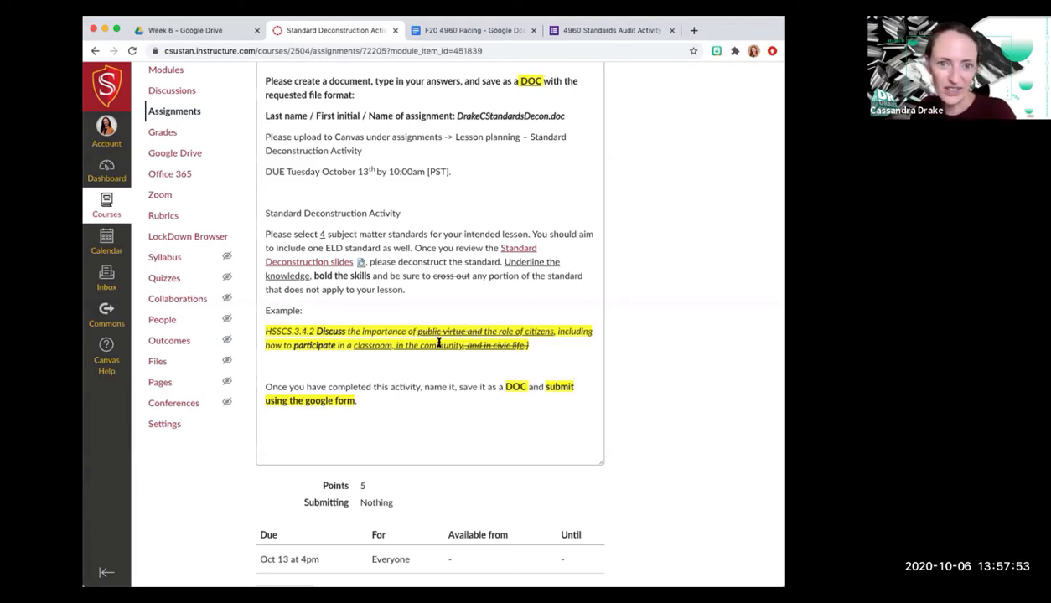
mouse_move(432, 345)
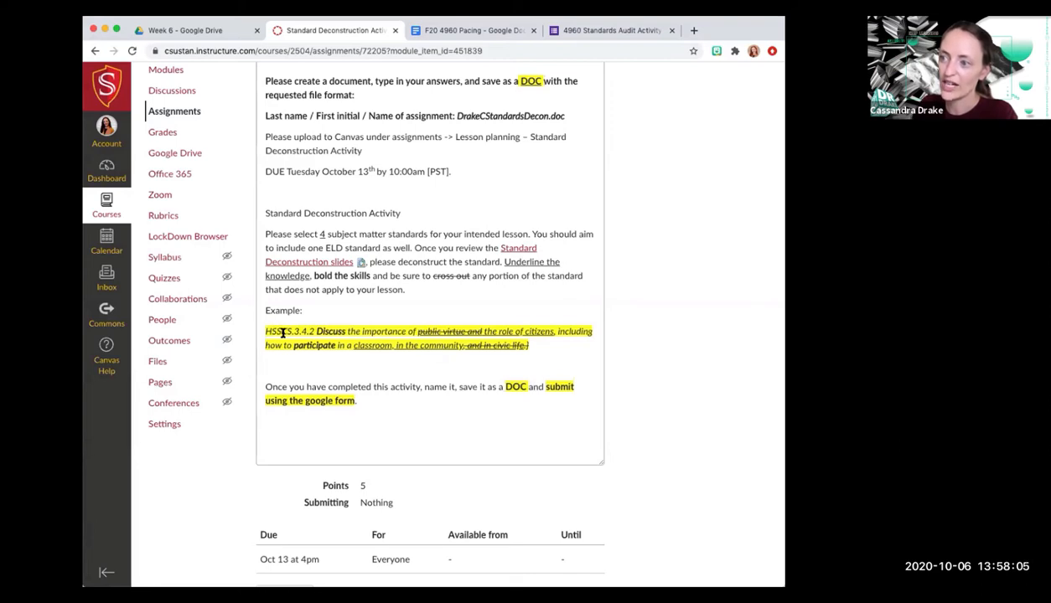
mouse_move(209, 385)
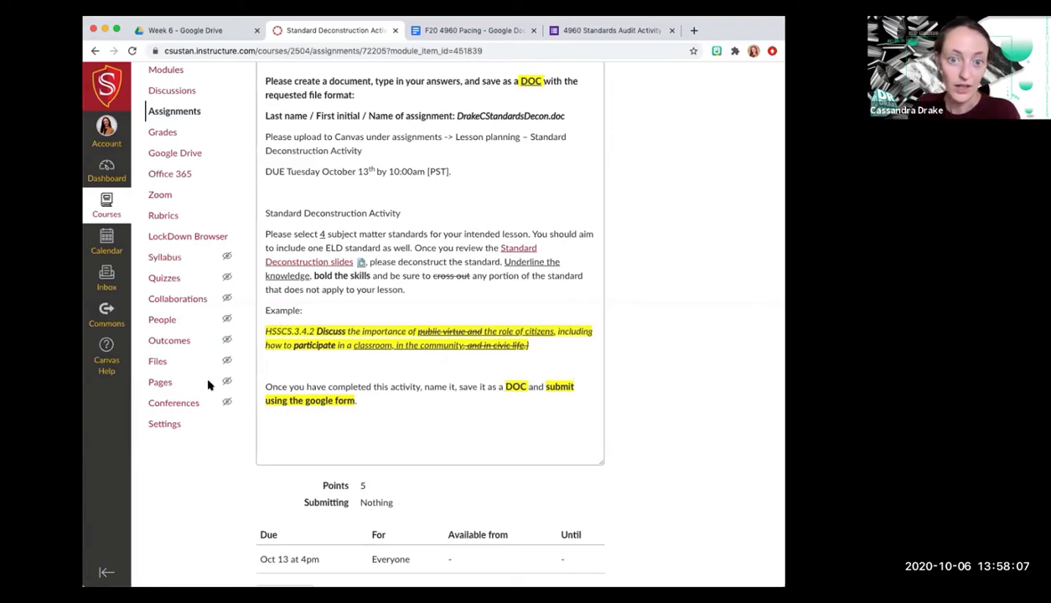
mouse_move(288, 258)
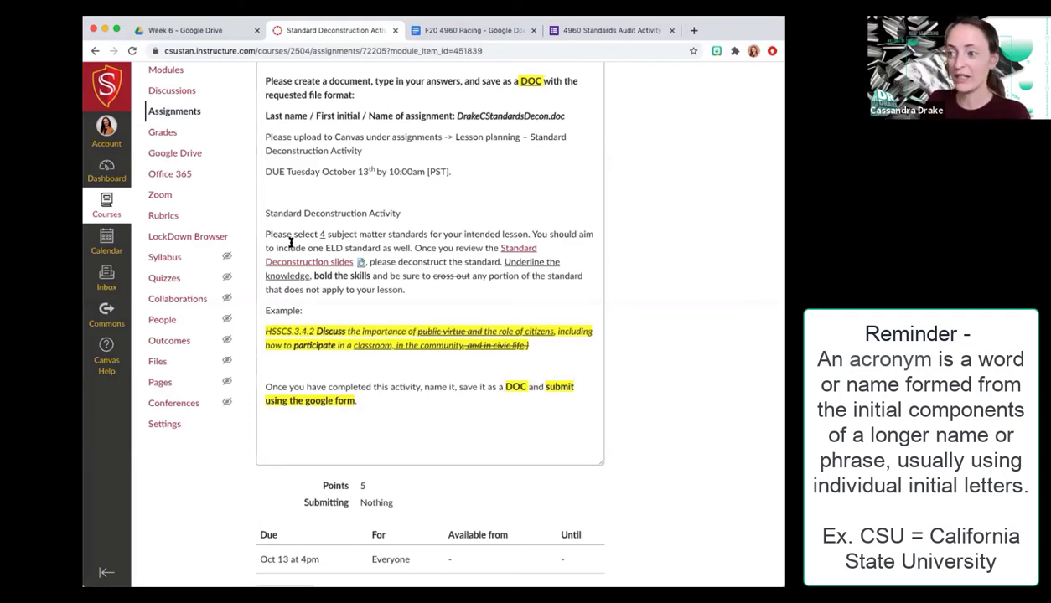
mouse_move(320, 231)
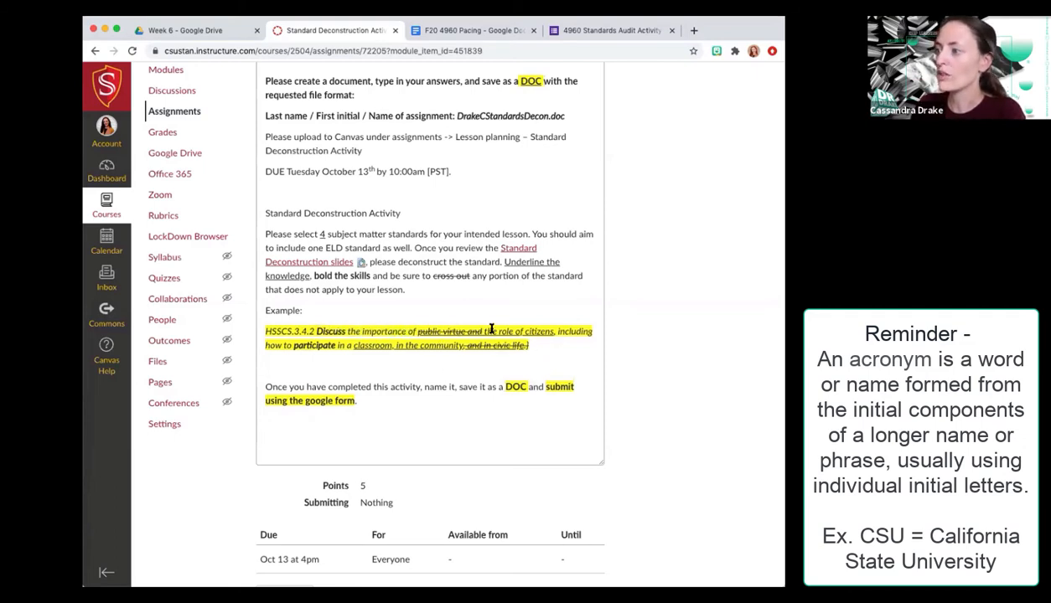
left_click_drag(479, 331, 554, 332)
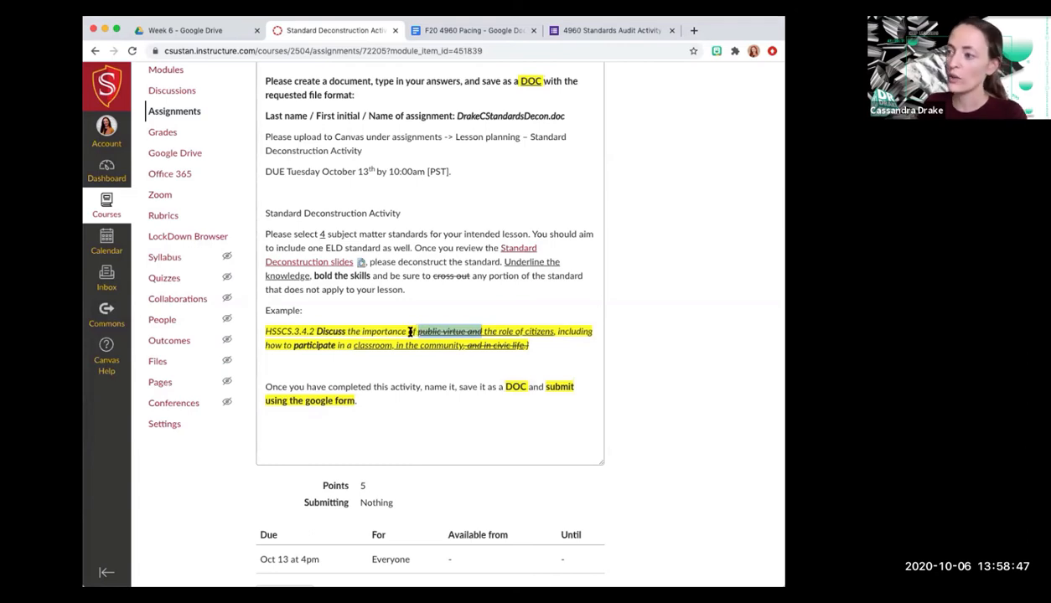
mouse_move(482, 338)
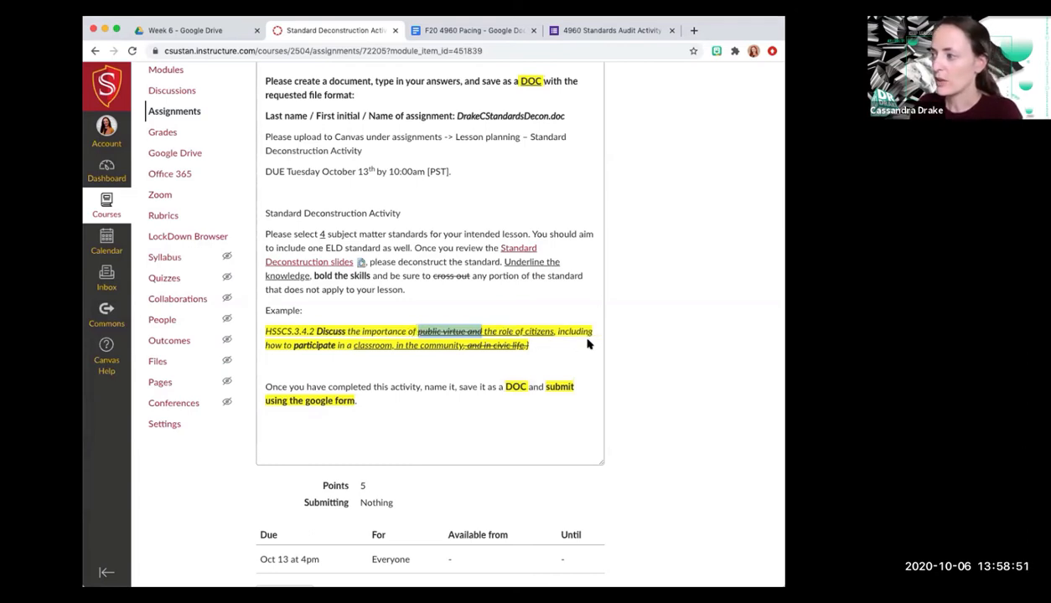
mouse_move(580, 339)
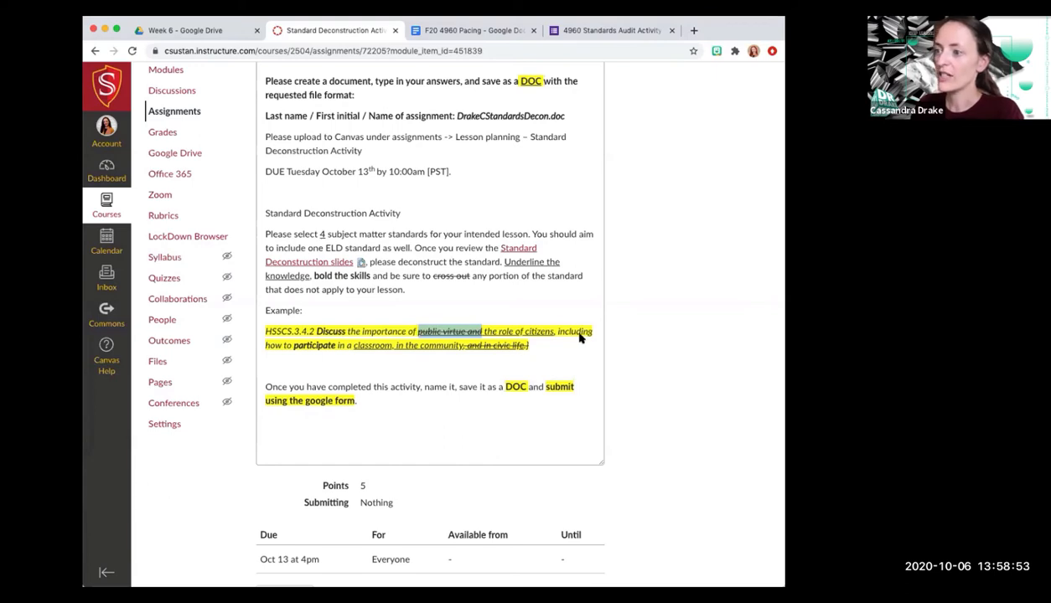
mouse_move(316, 355)
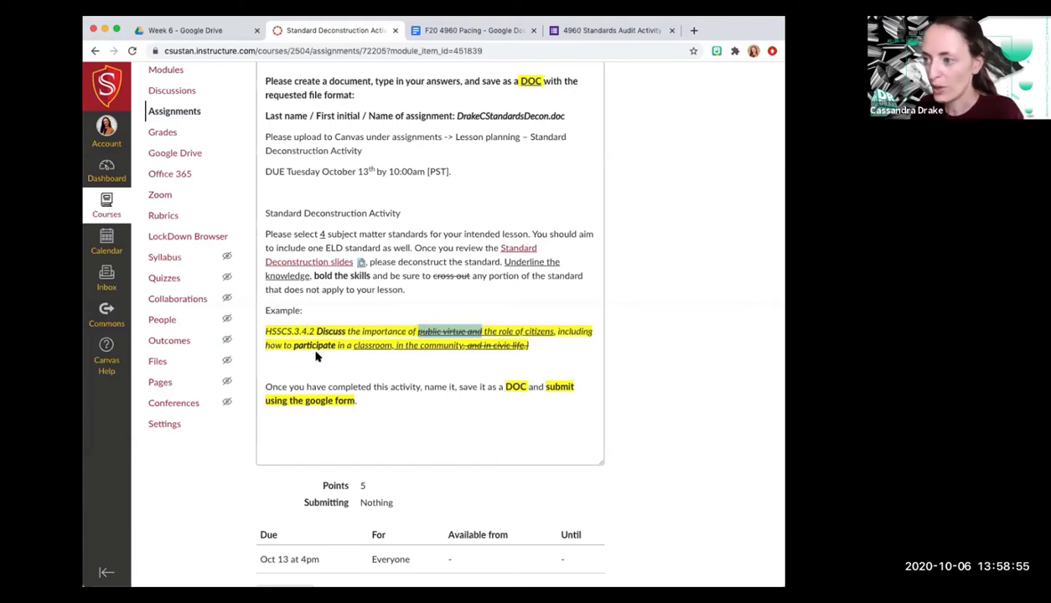
mouse_move(356, 359)
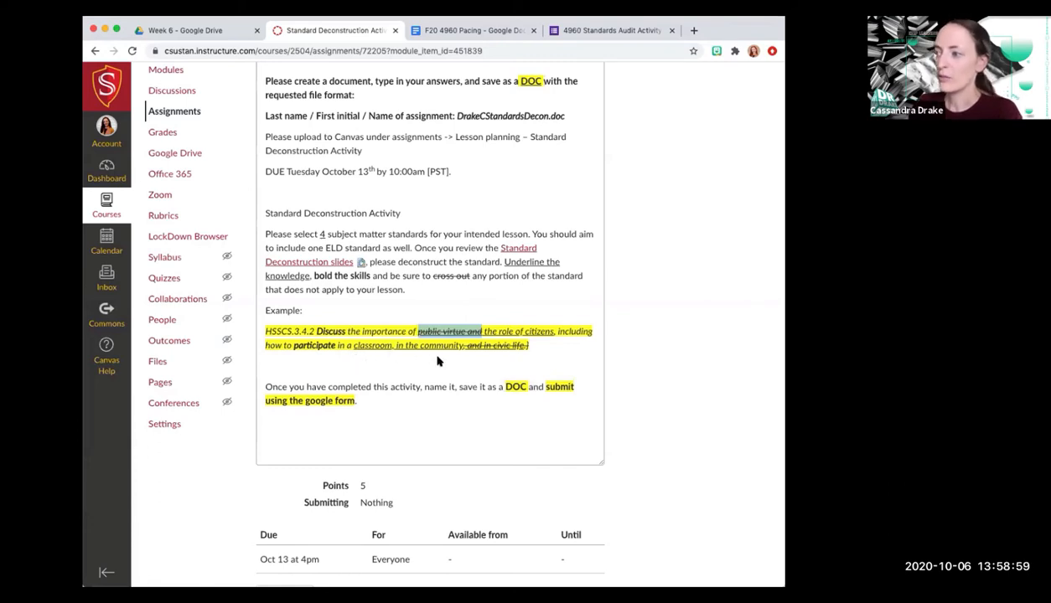
mouse_move(472, 366)
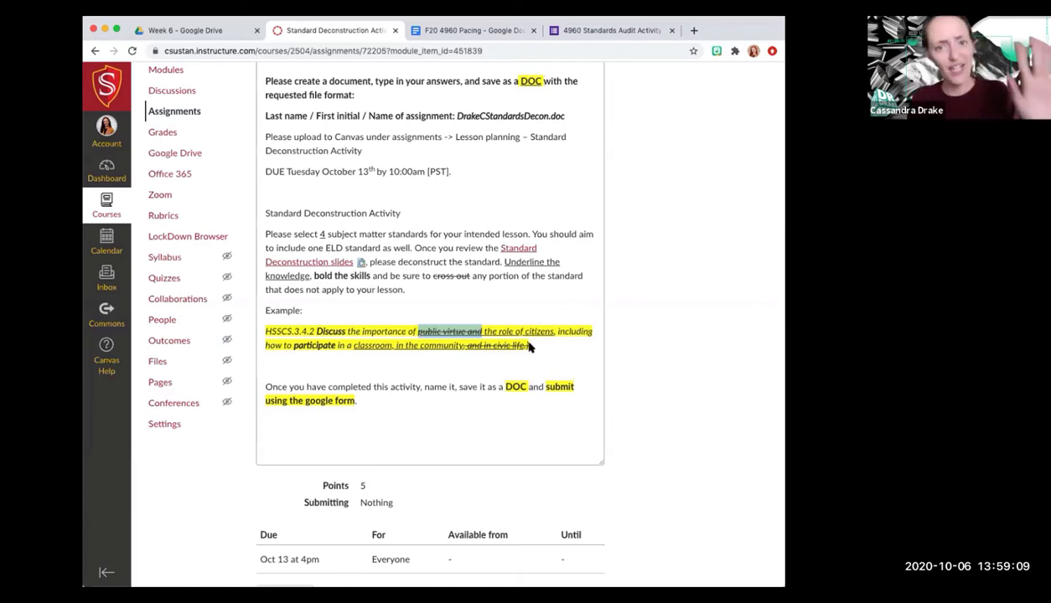
mouse_move(515, 353)
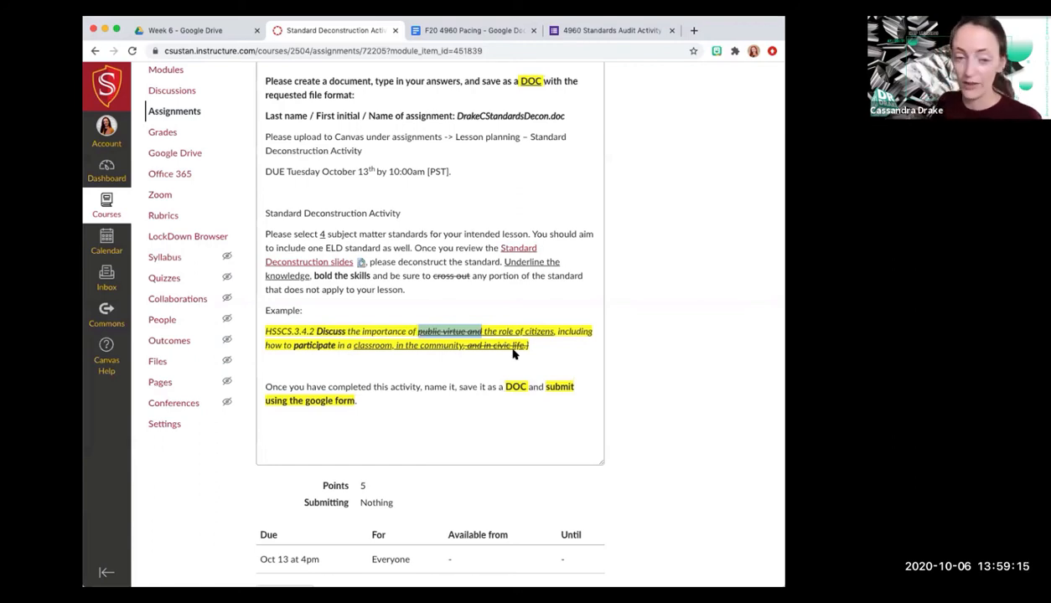
mouse_move(339, 341)
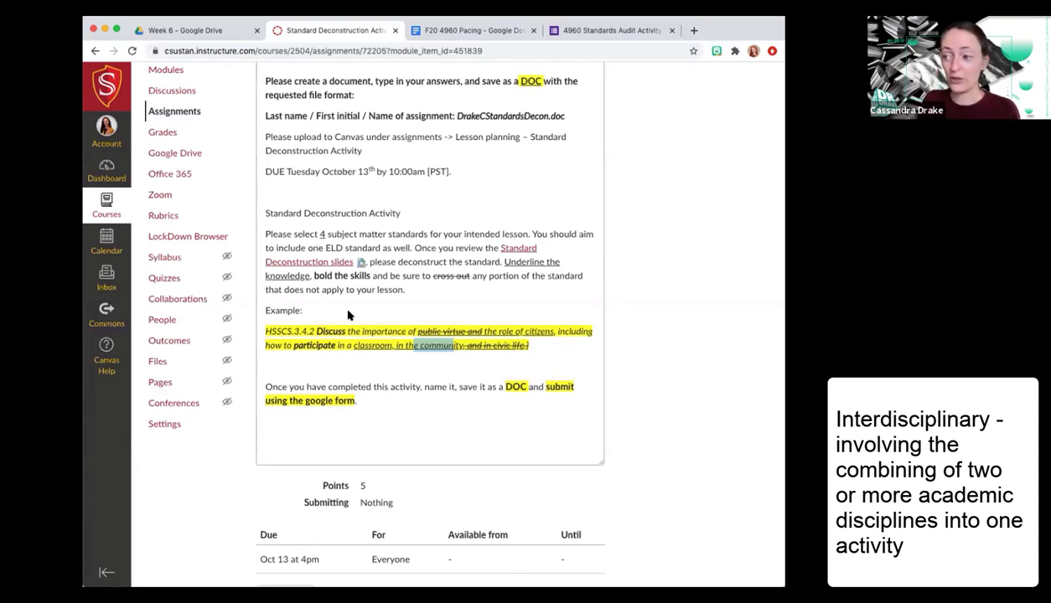
mouse_move(372, 376)
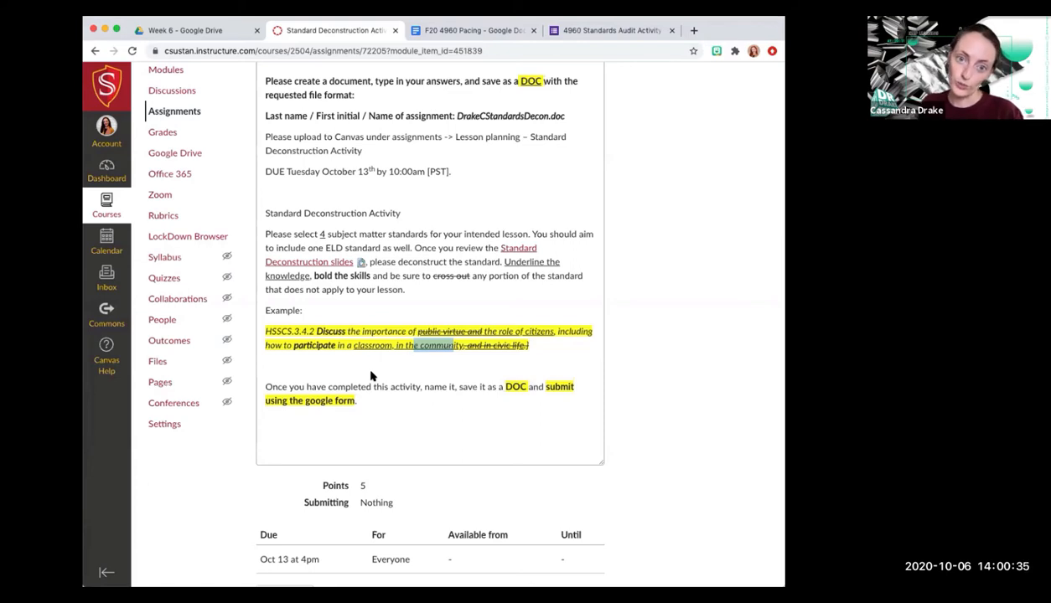
mouse_move(366, 362)
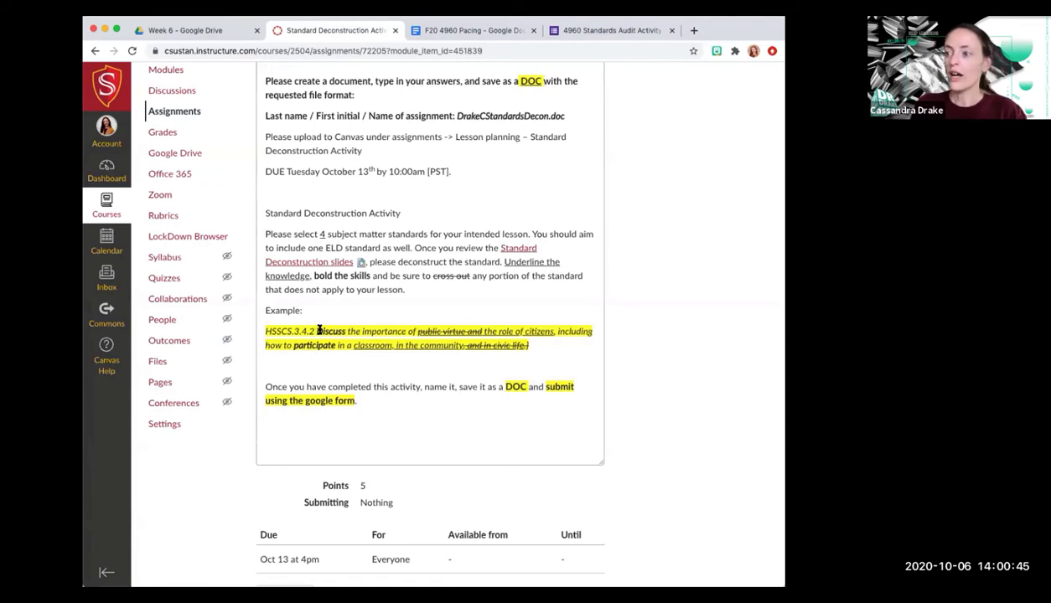
double_click(330, 332)
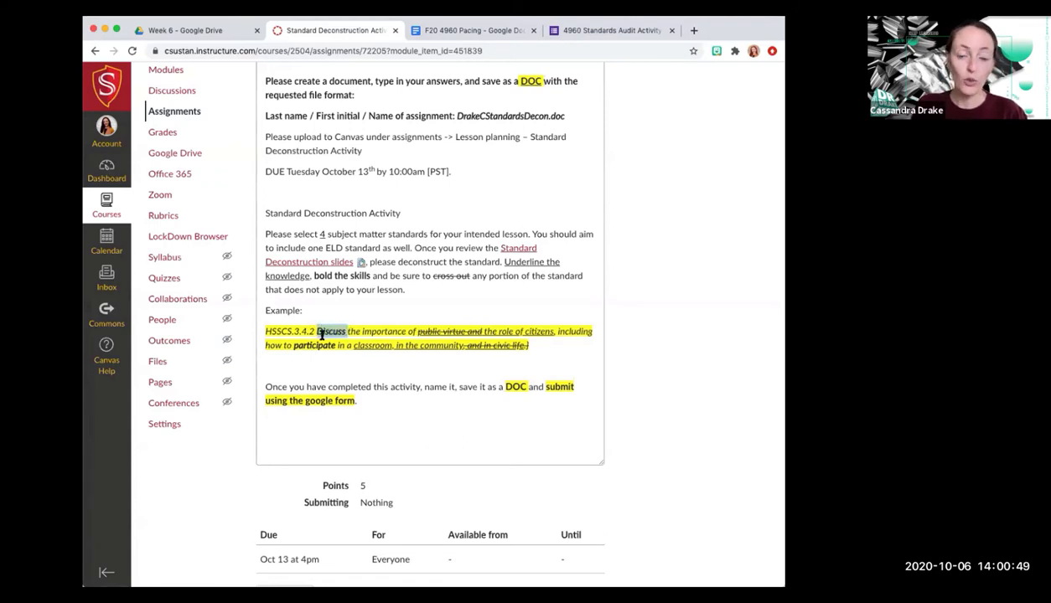
mouse_move(293, 439)
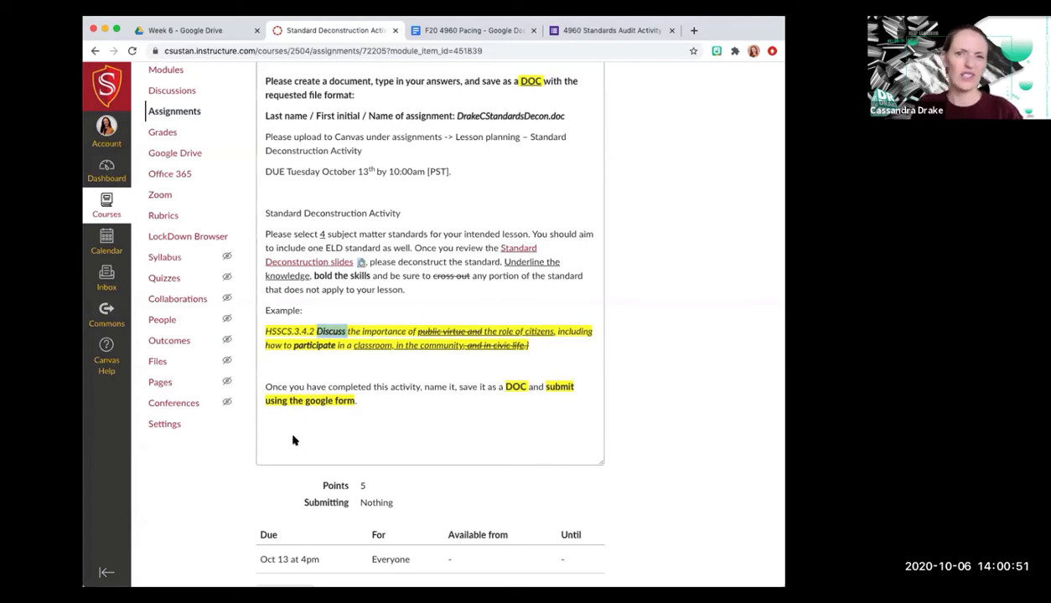
mouse_move(361, 404)
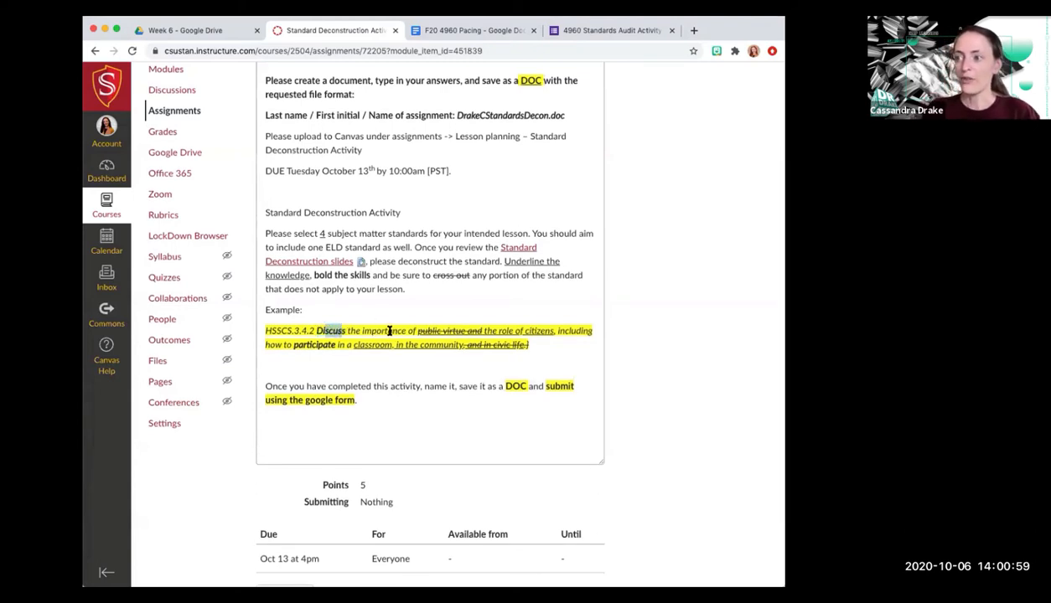
mouse_move(544, 340)
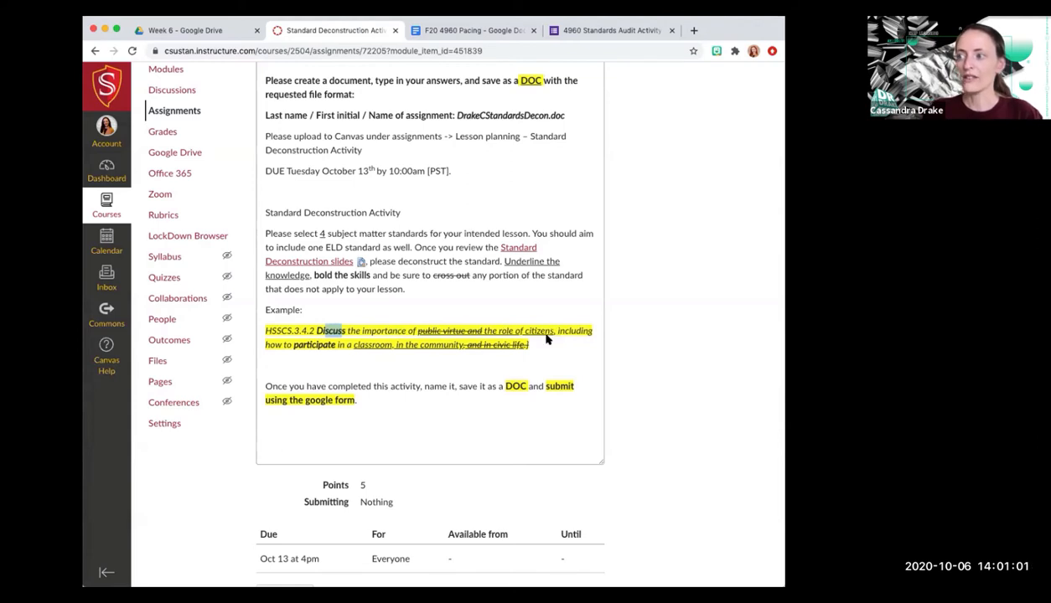
mouse_move(550, 334)
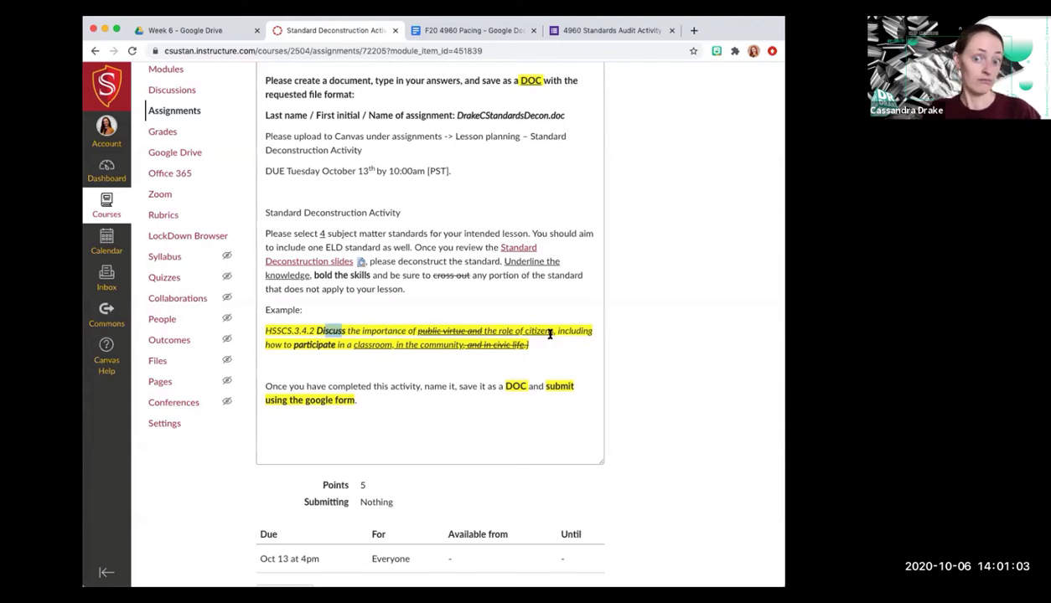
mouse_move(544, 330)
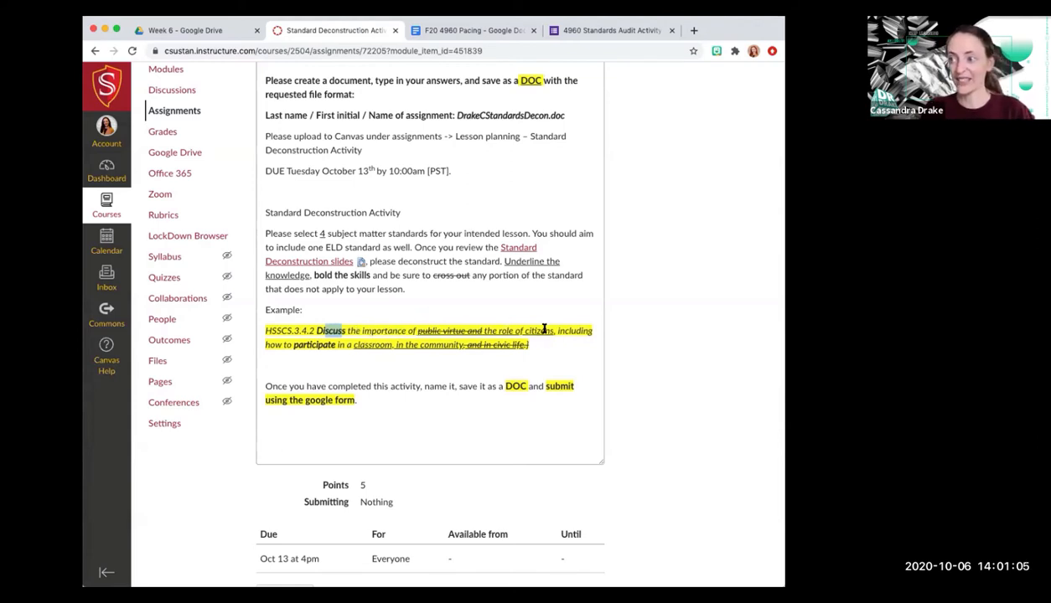
mouse_move(360, 309)
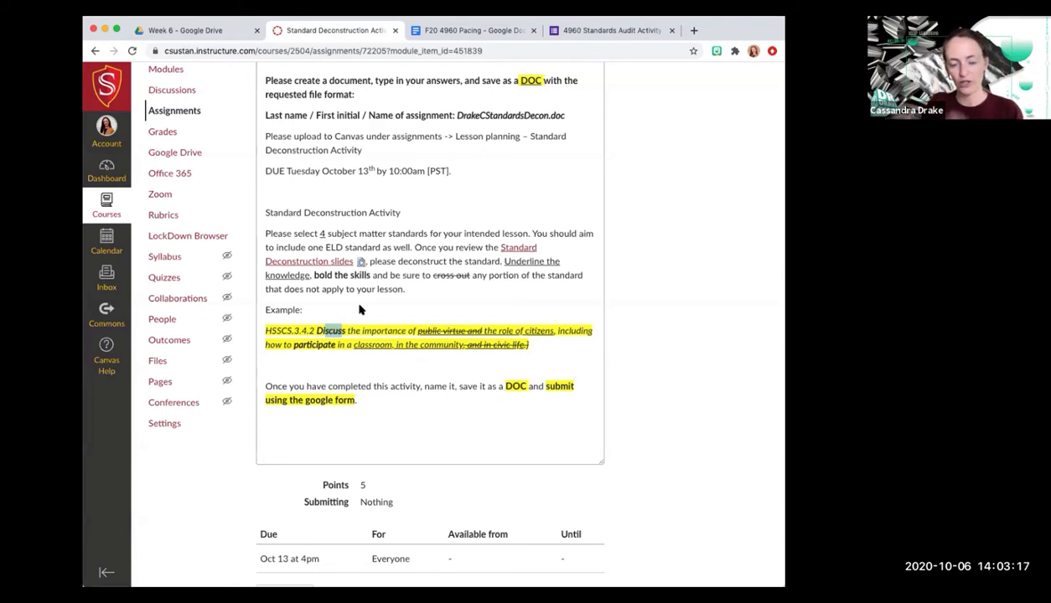
mouse_move(543, 399)
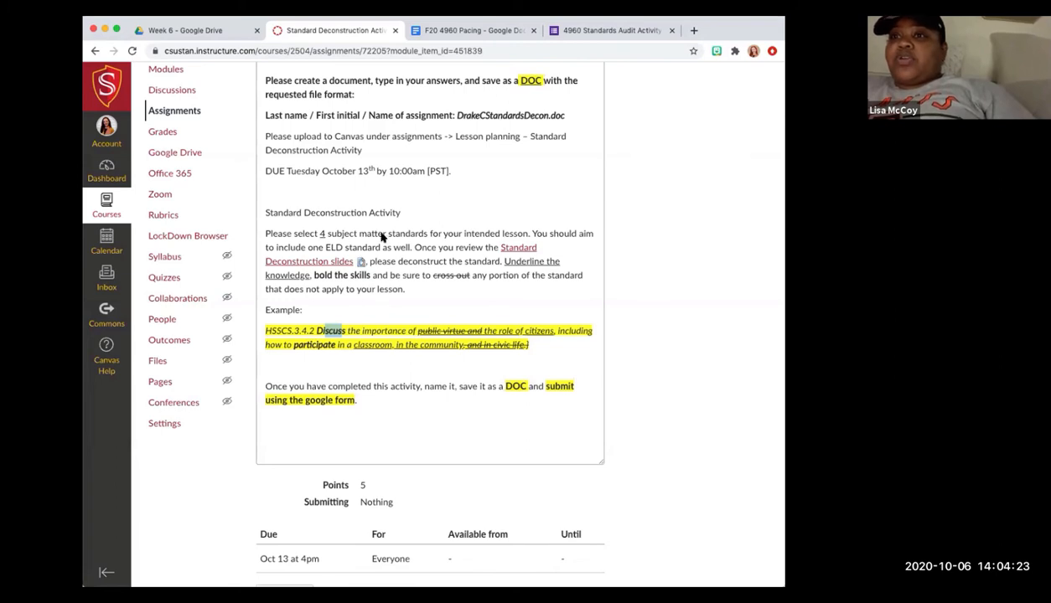
mouse_move(384, 250)
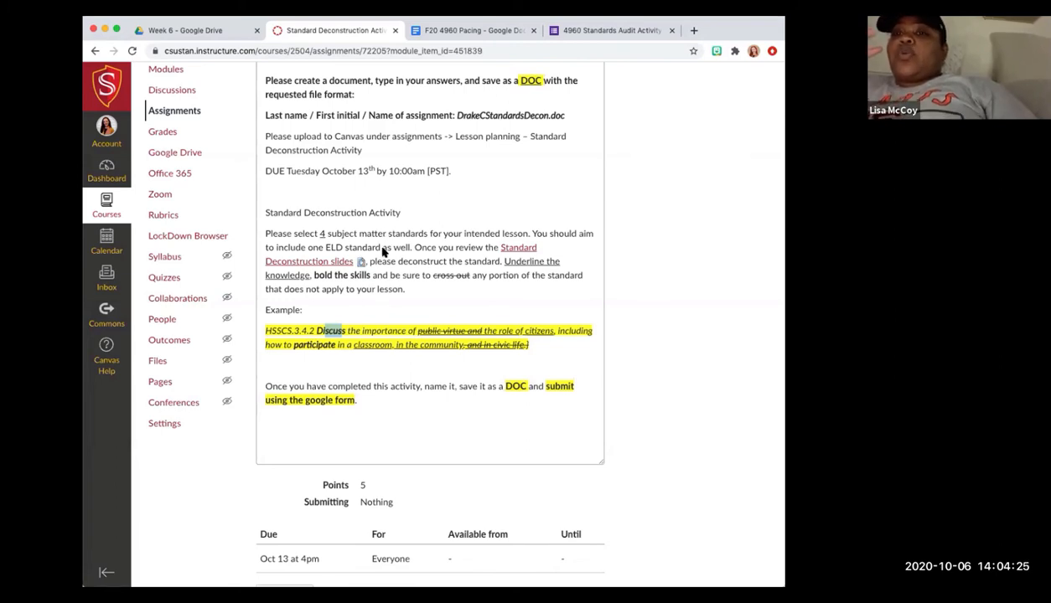